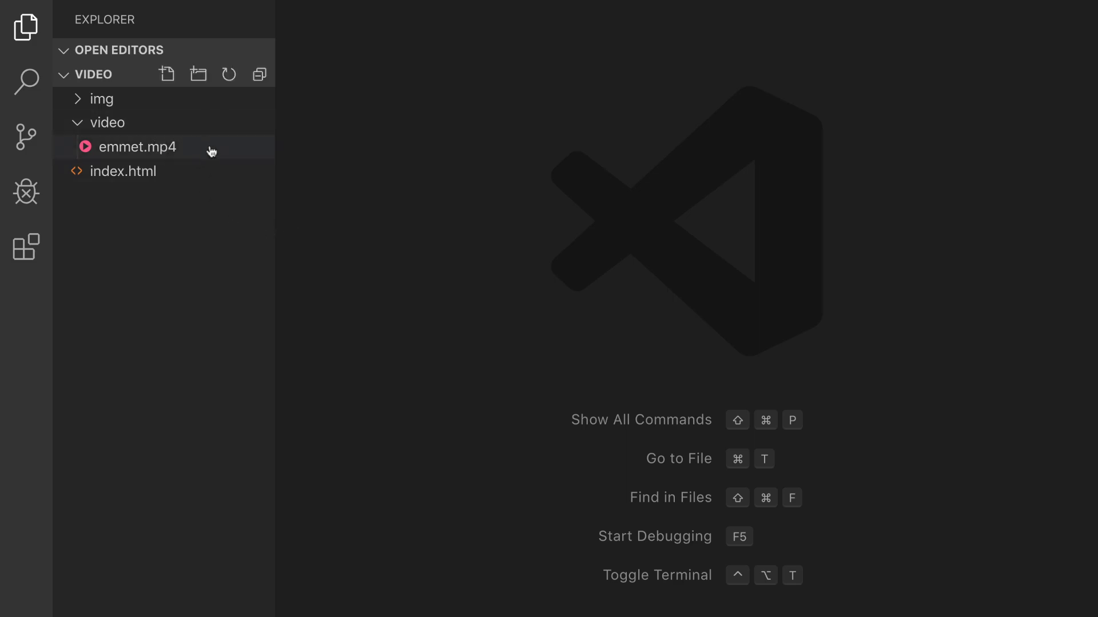
mouse_move(137, 147)
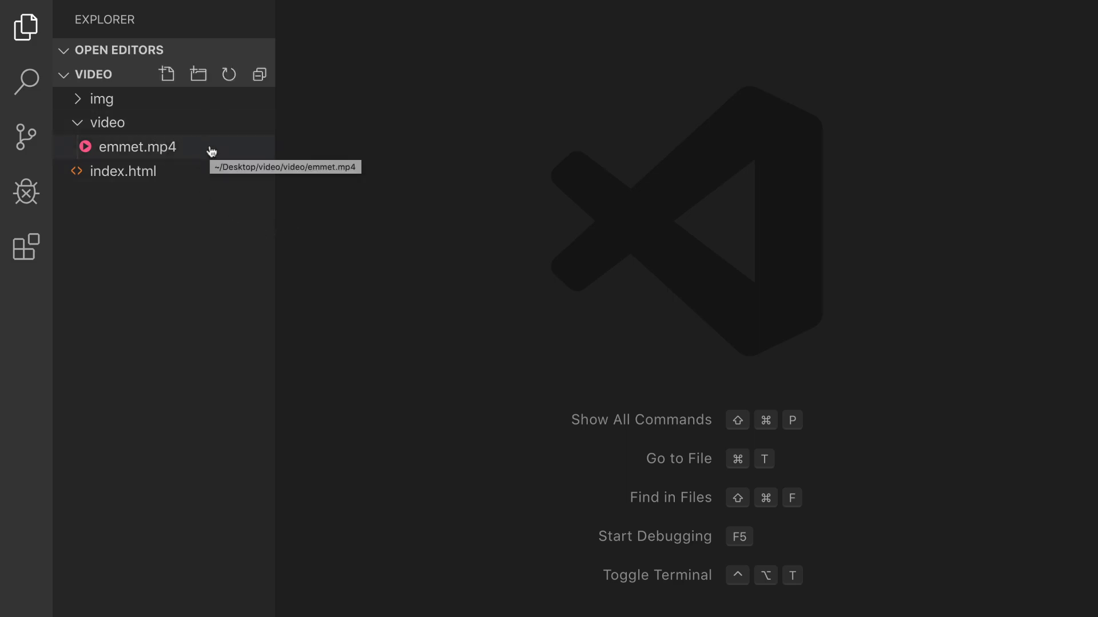
mouse_move(299, 198)
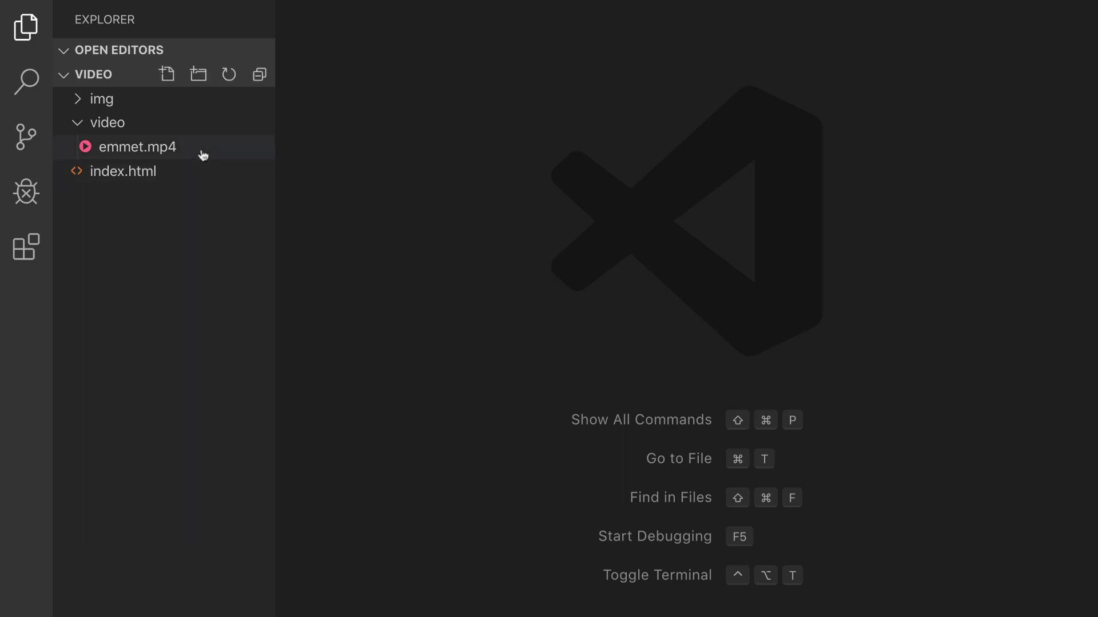
mouse_move(79, 7)
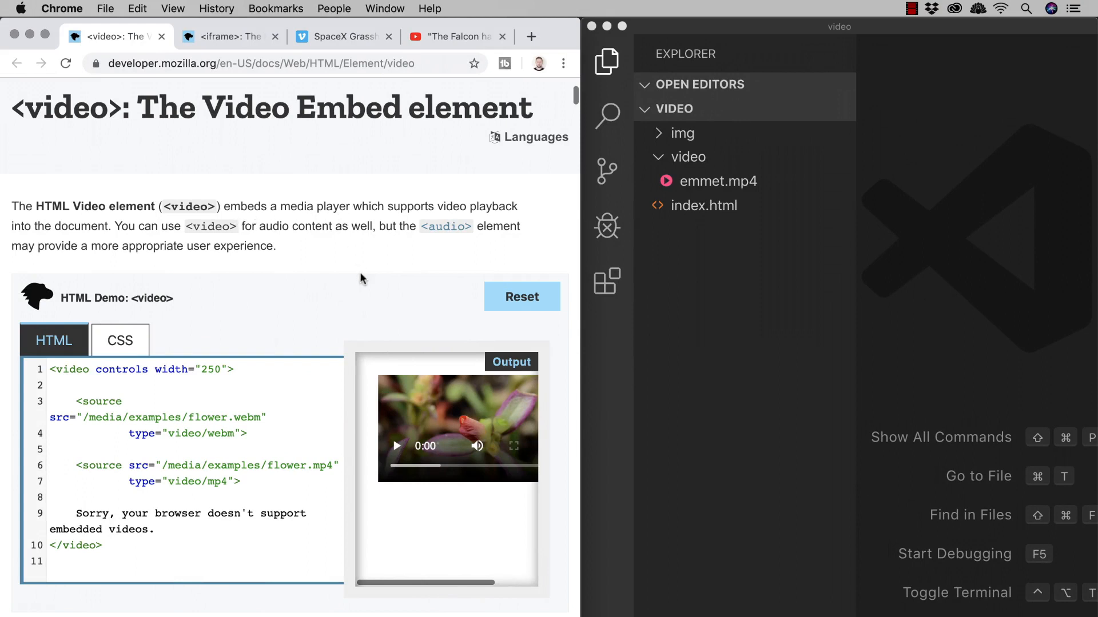
mouse_move(353, 284)
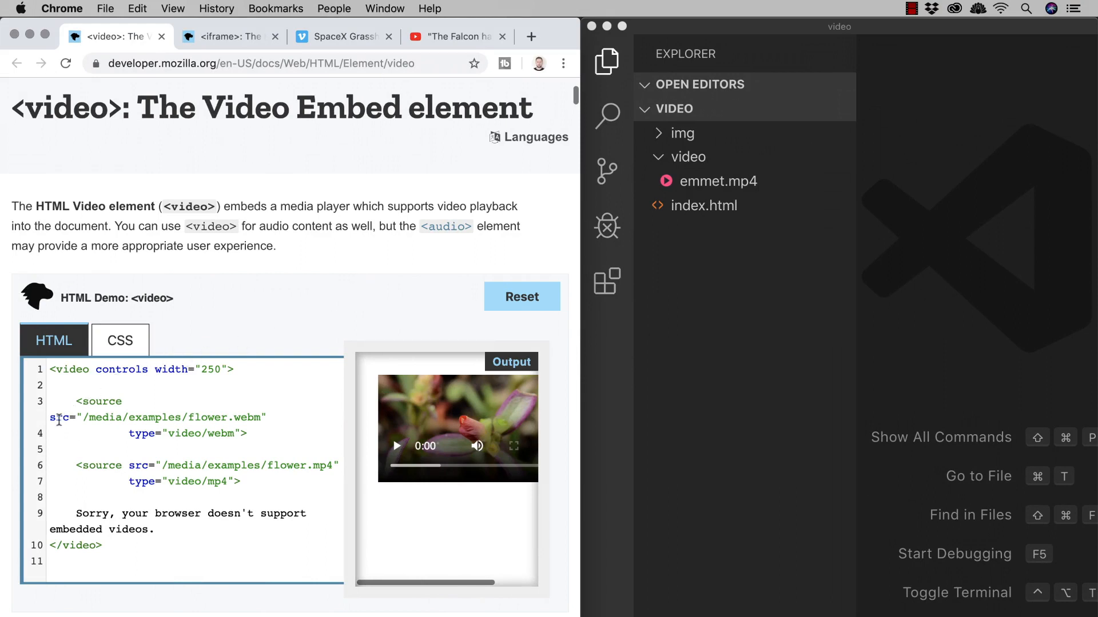
- Highlight the src attribute in MDN's video demo code in Chrome
double_click(59, 418)
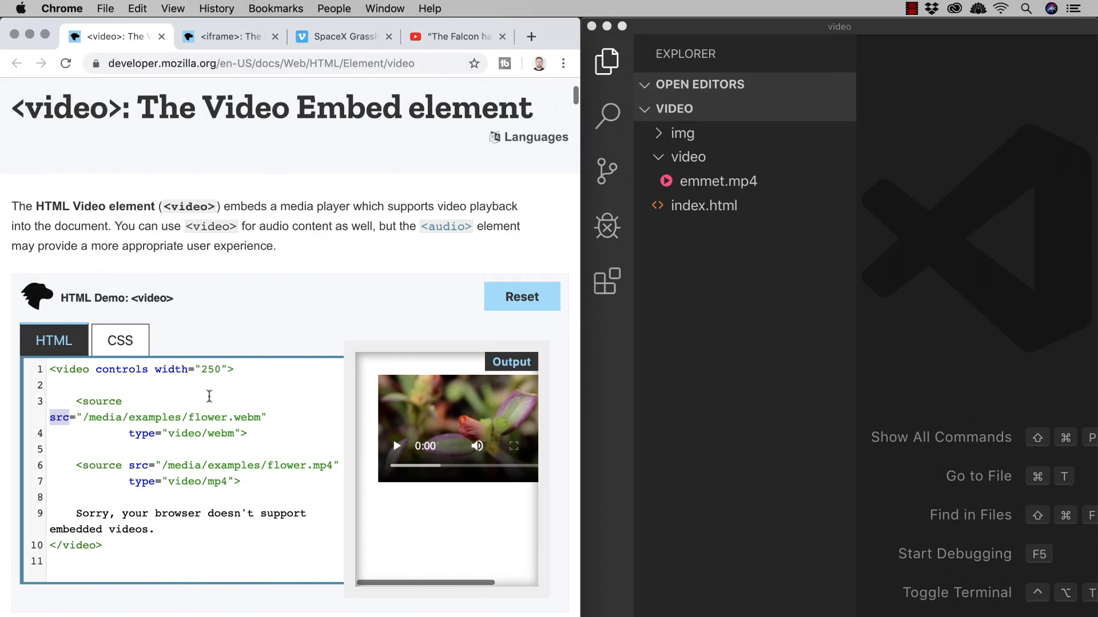
mouse_move(280, 312)
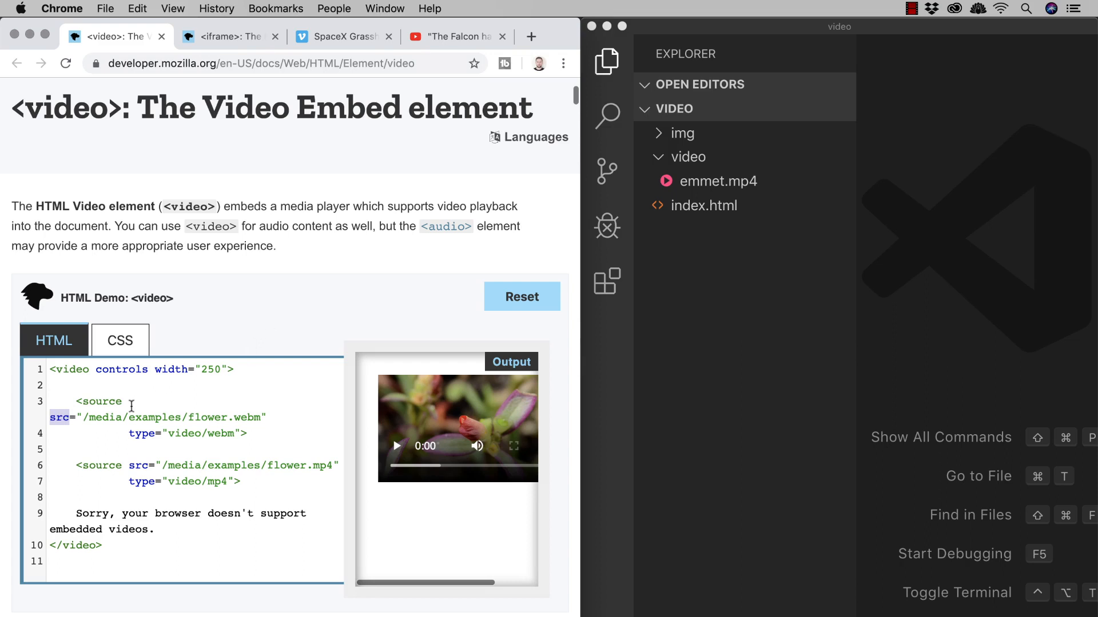
mouse_move(285, 410)
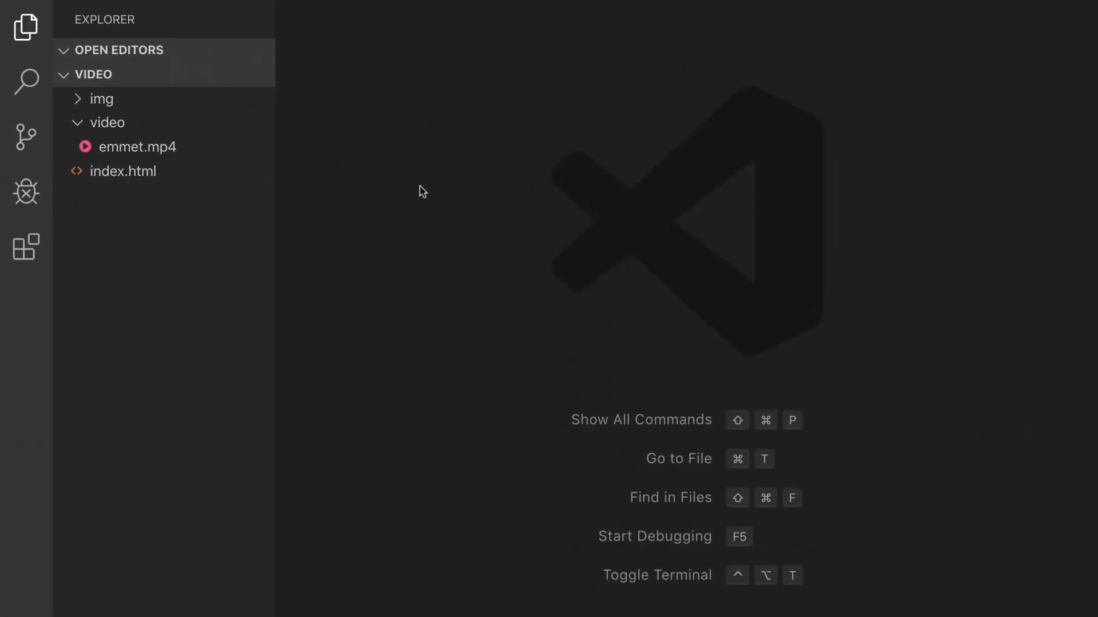
mouse_move(184, 117)
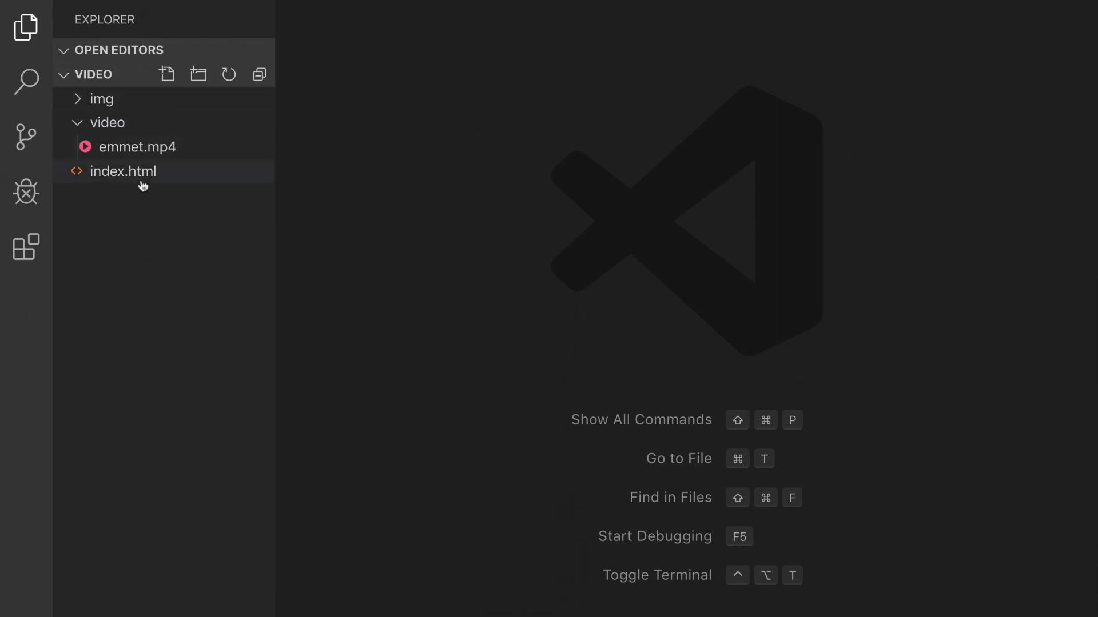
- Expand the Emmet boilerplate in index.html, title it 'Video & iframe', and type video in the body
left_click(123, 171)
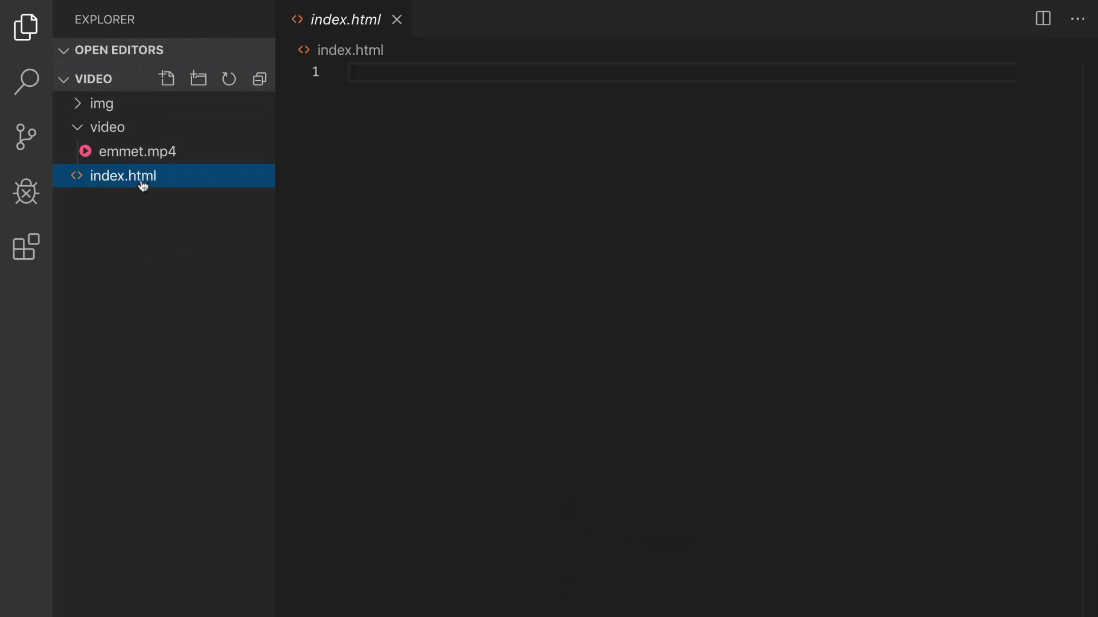
type("!")
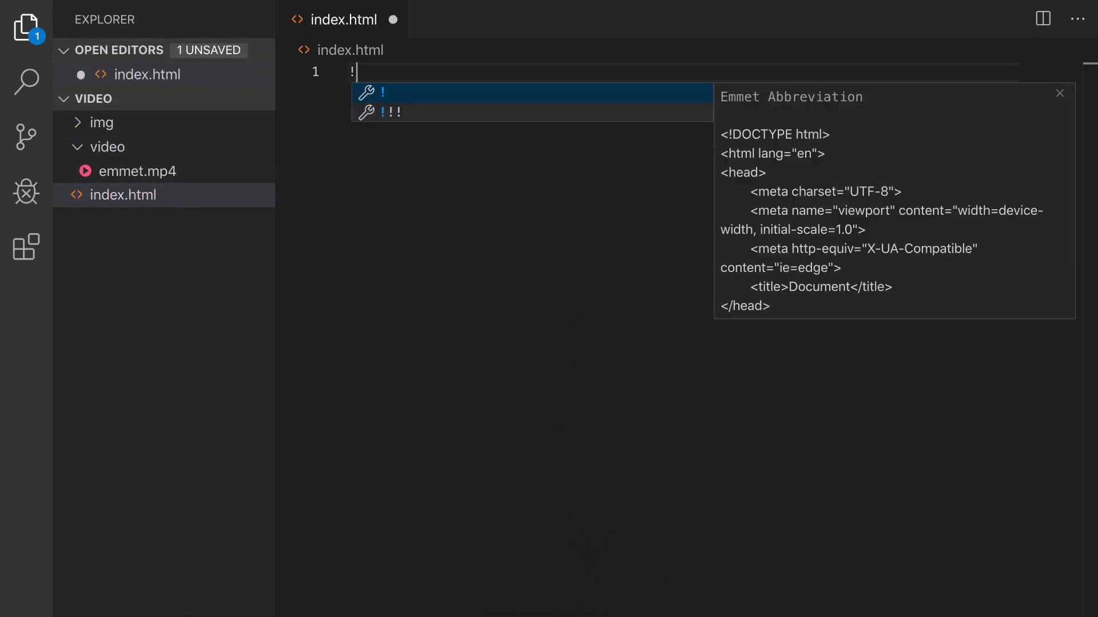
key("Tab")
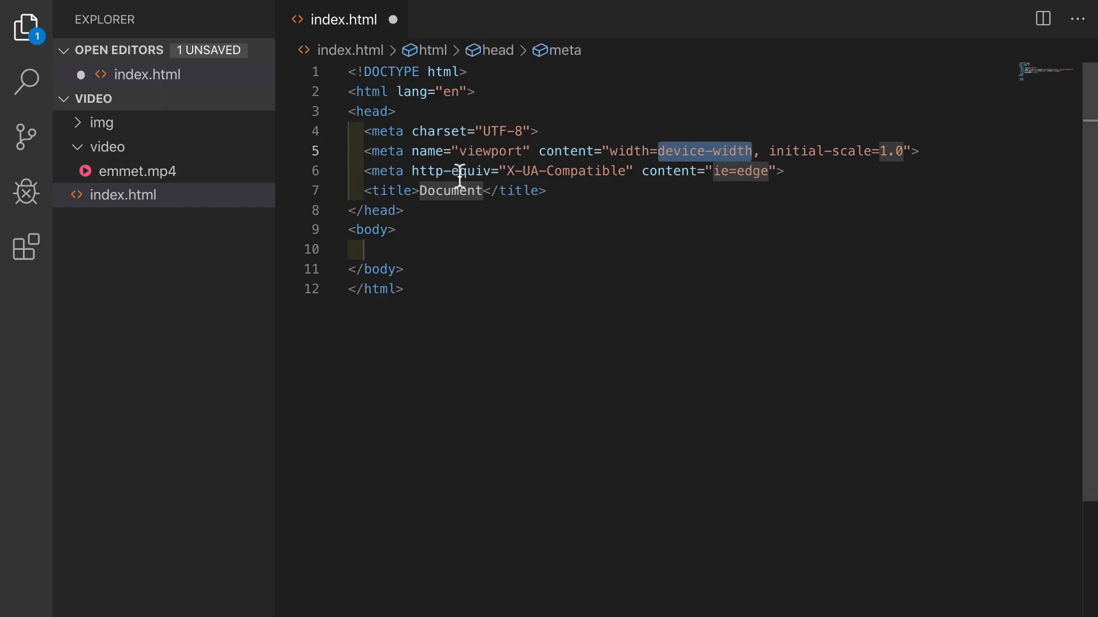
type("Video & i")
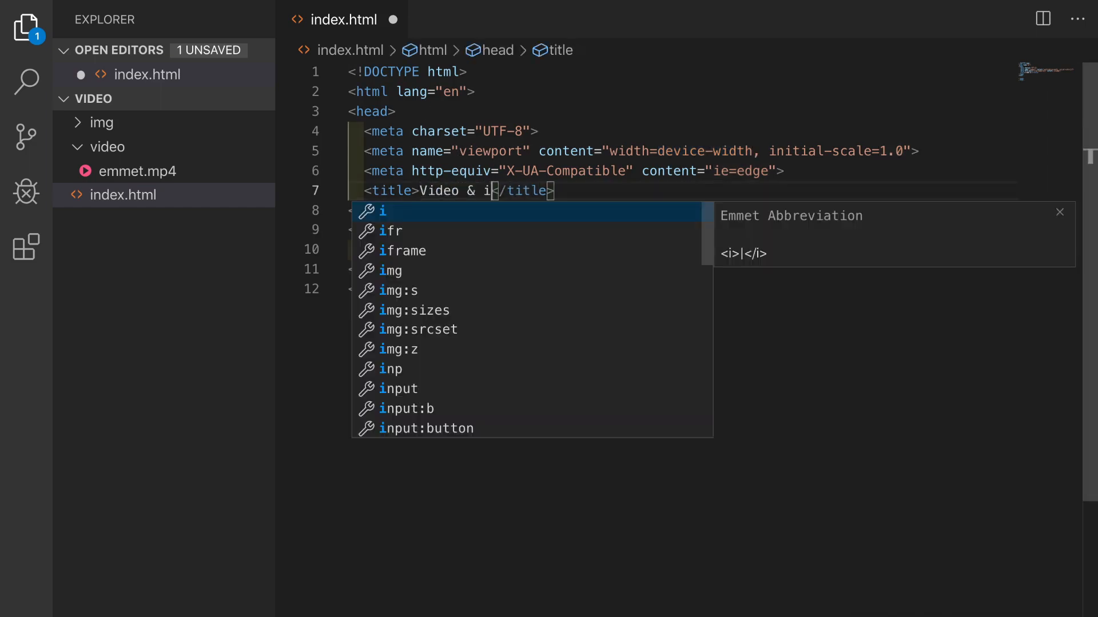
type("frame")
left_click(683, 249)
type("v")
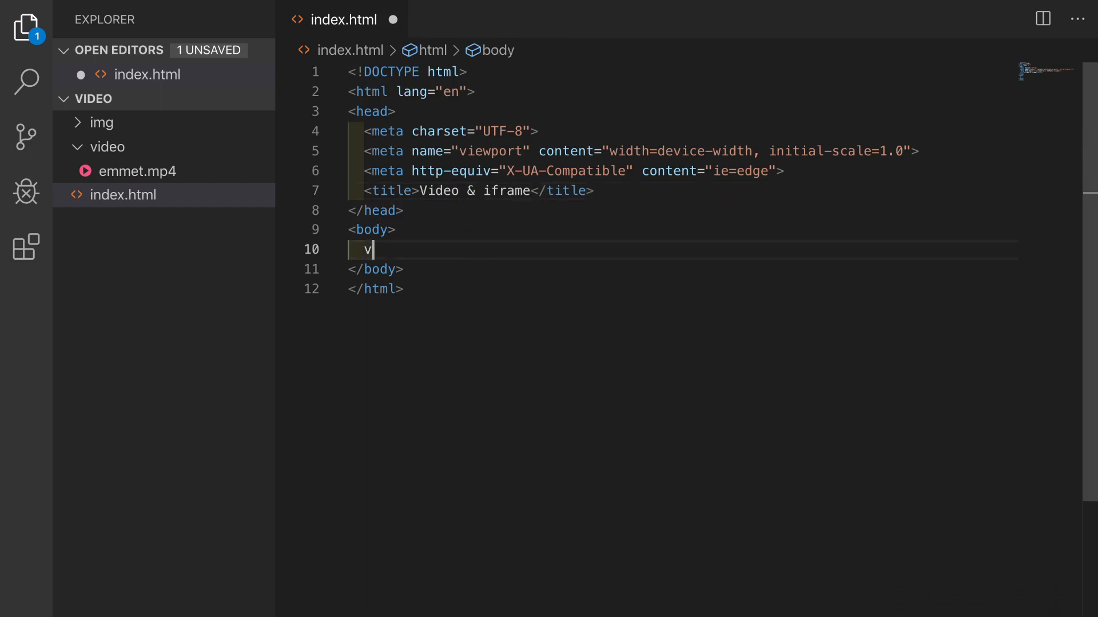
type("ideo")
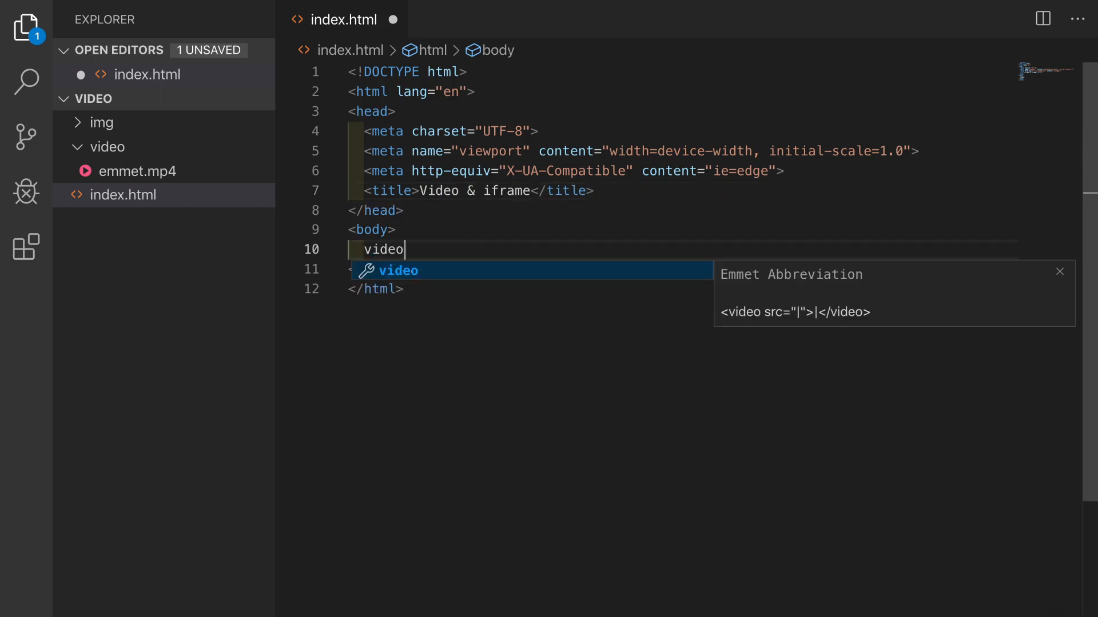
- Expand the video abbreviation and set its src to video/emmet.mp4
key("Tab")
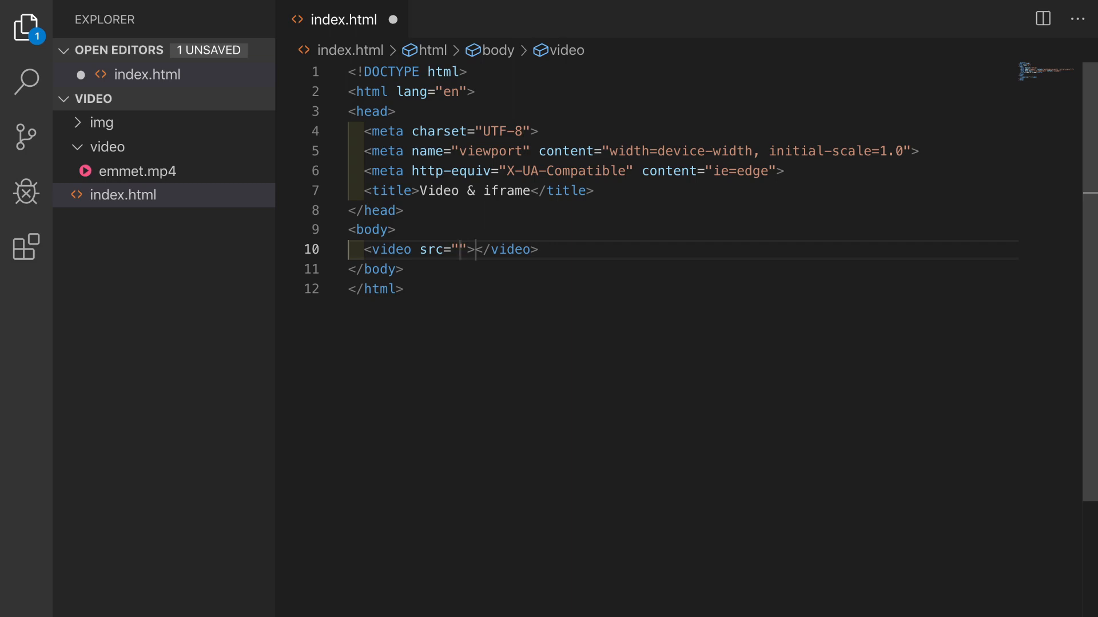
mouse_move(138, 147)
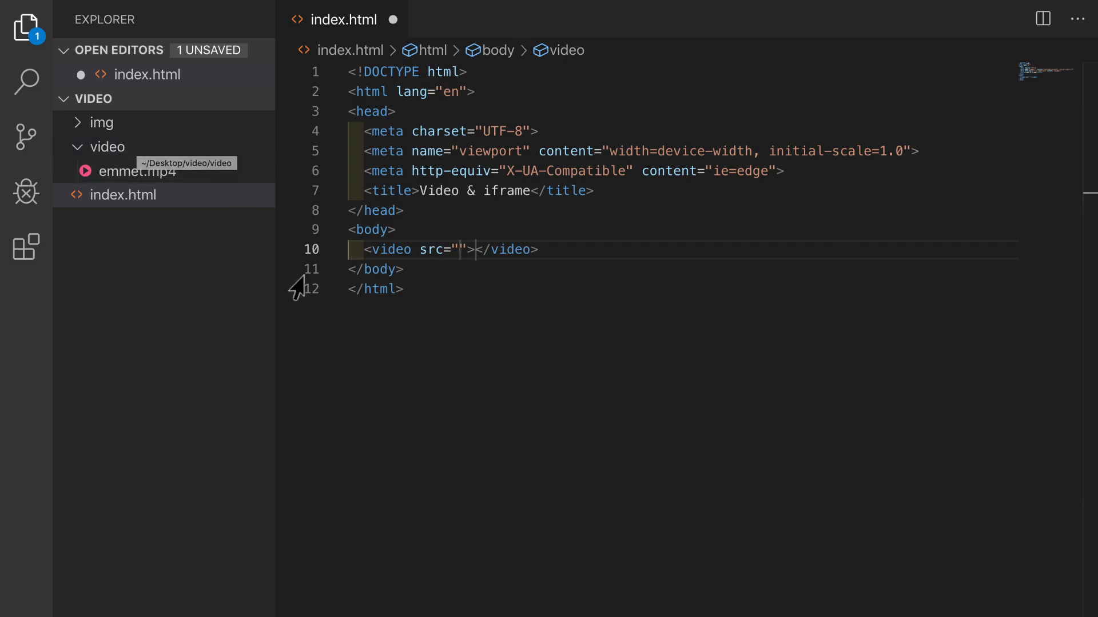
mouse_move(460, 291)
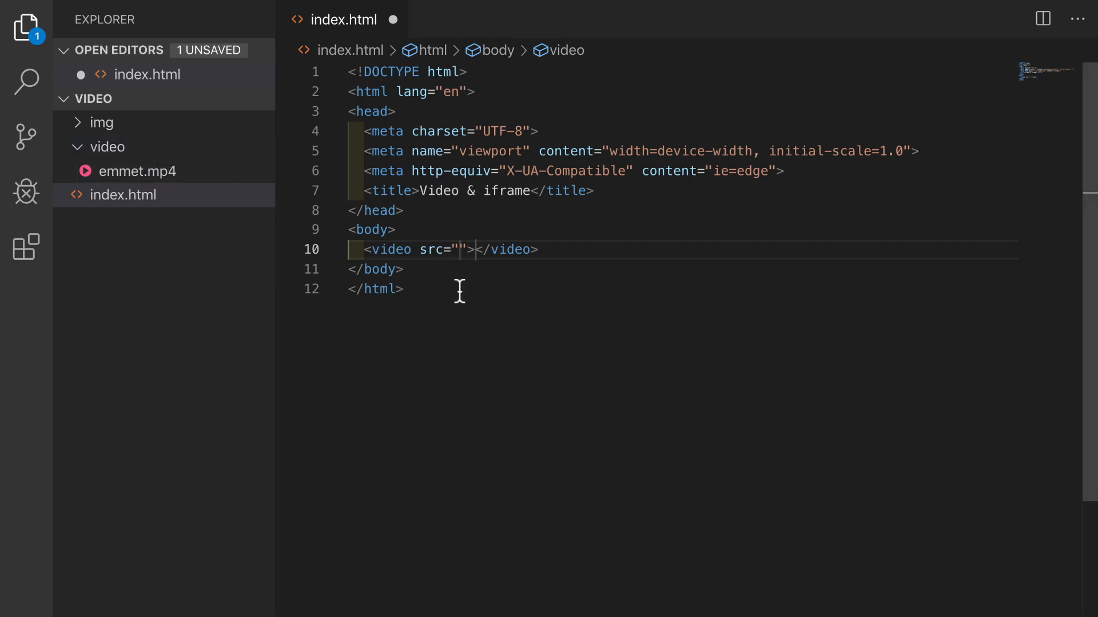
type("video")
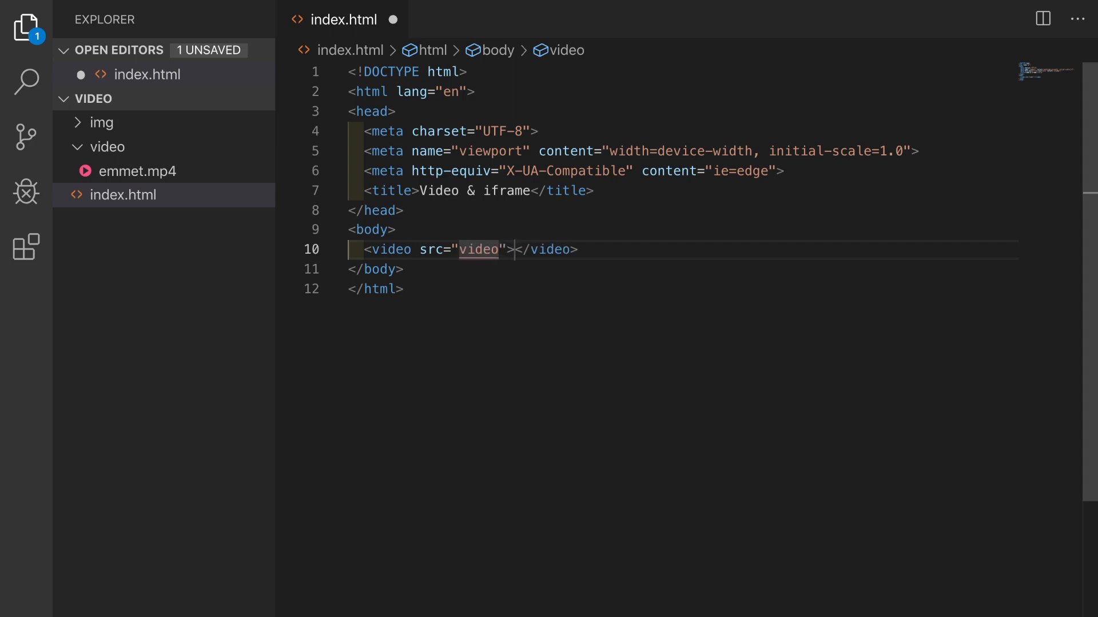
type("/emmet.mp4")
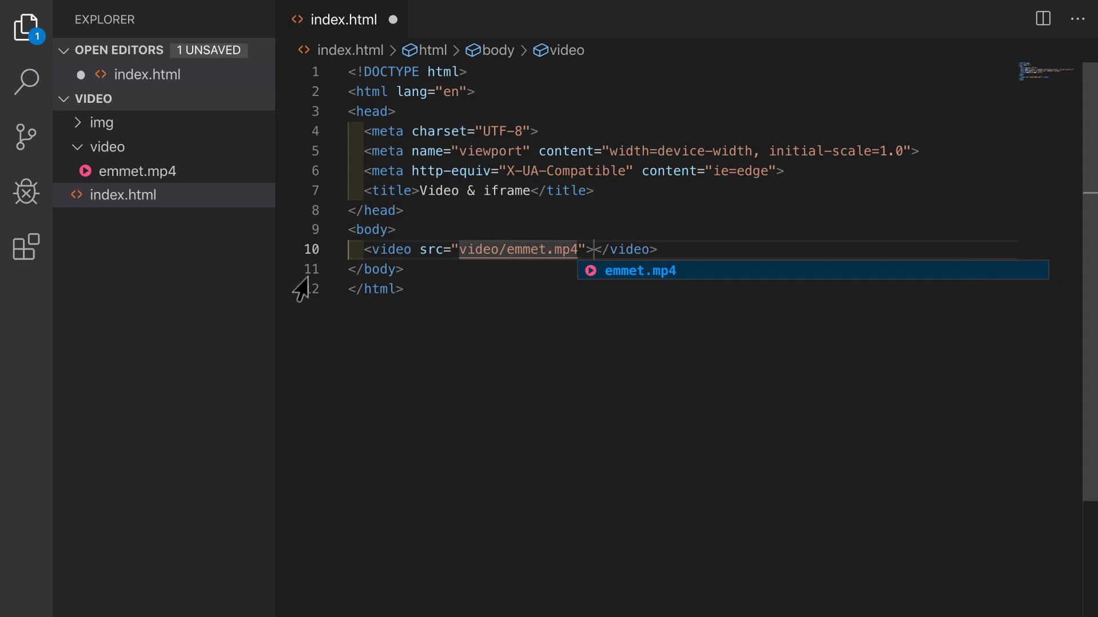
right_click(126, 195)
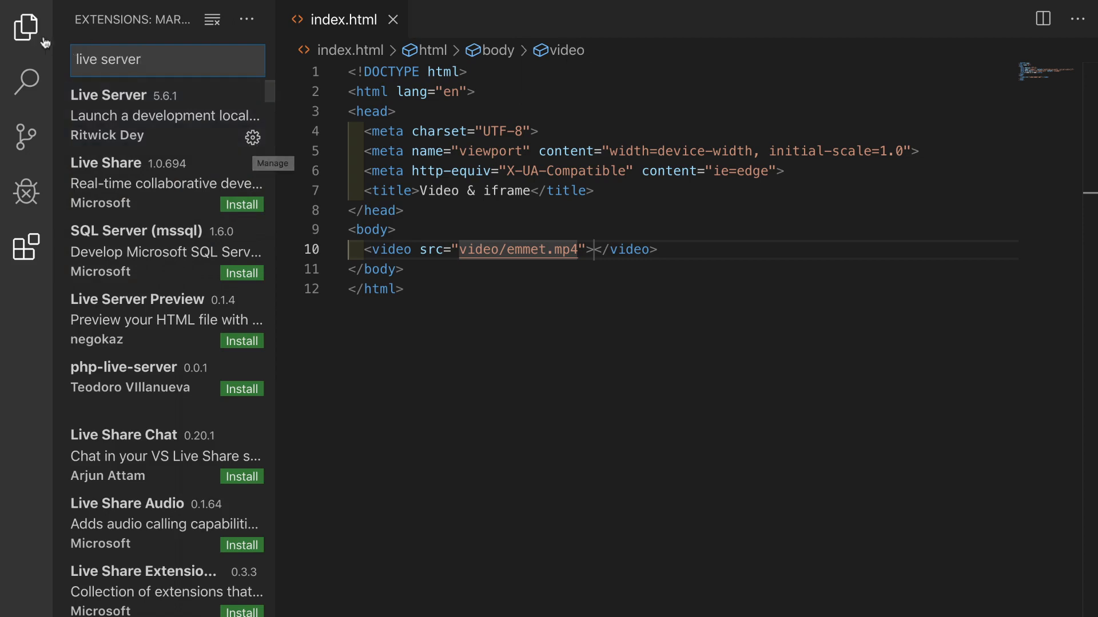
- Save index.html and find the Live Server extension in the Extensions search
left_click(26, 28)
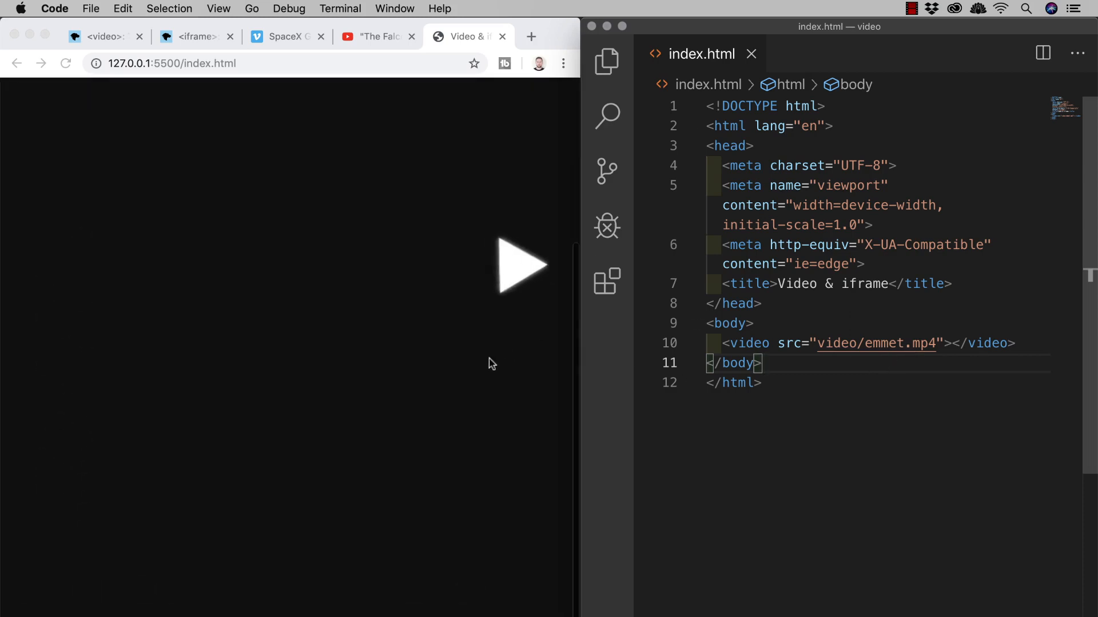
- Preview the page in Chrome via Live Server, then add a space inside the video tag
left_click(522, 264)
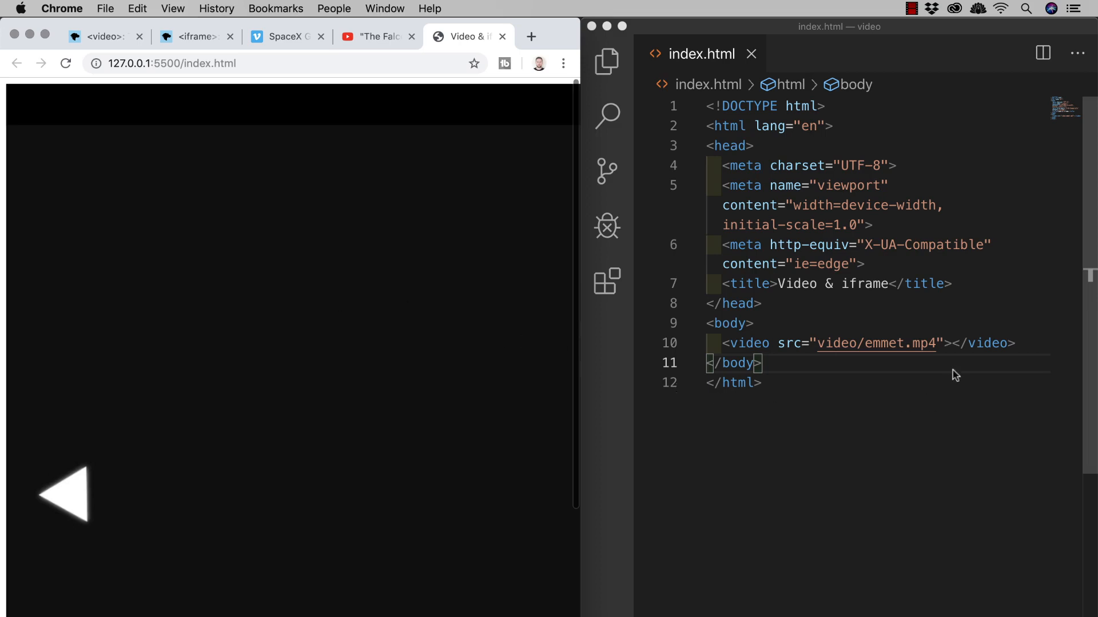
left_click(948, 343)
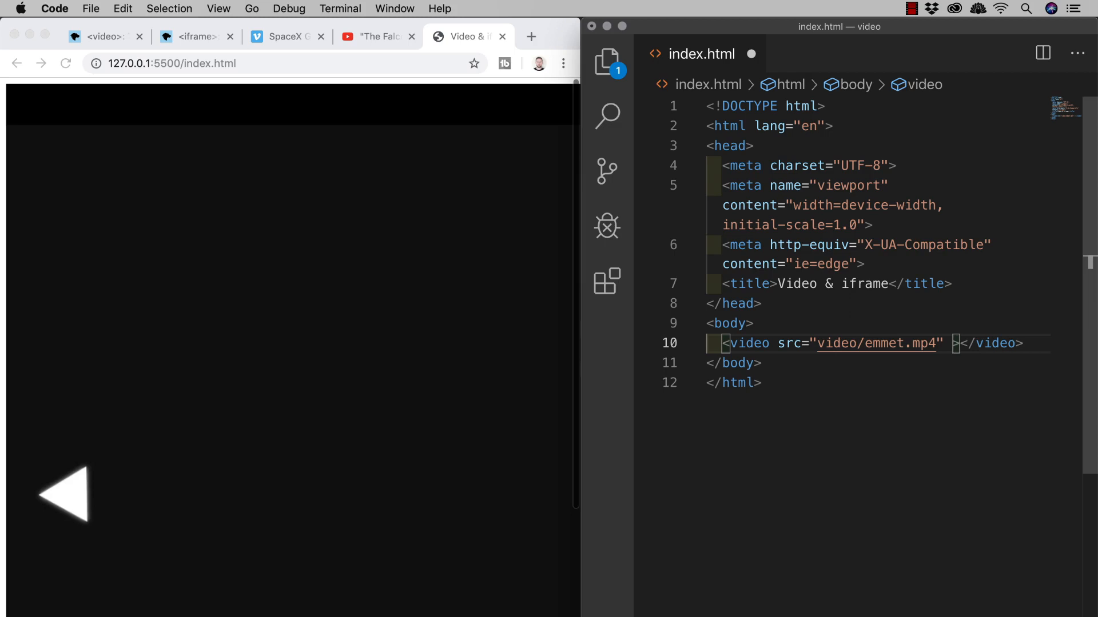
mouse_move(978, 425)
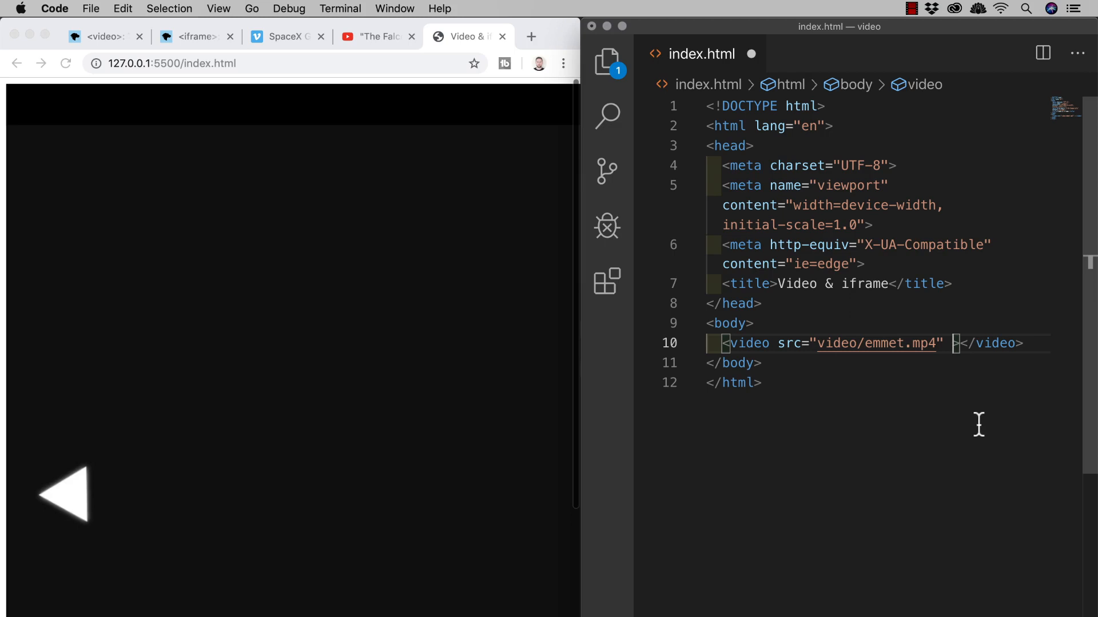
- Add a width attribute to the video, trying 500px before settling on 50%
type("width=\"")
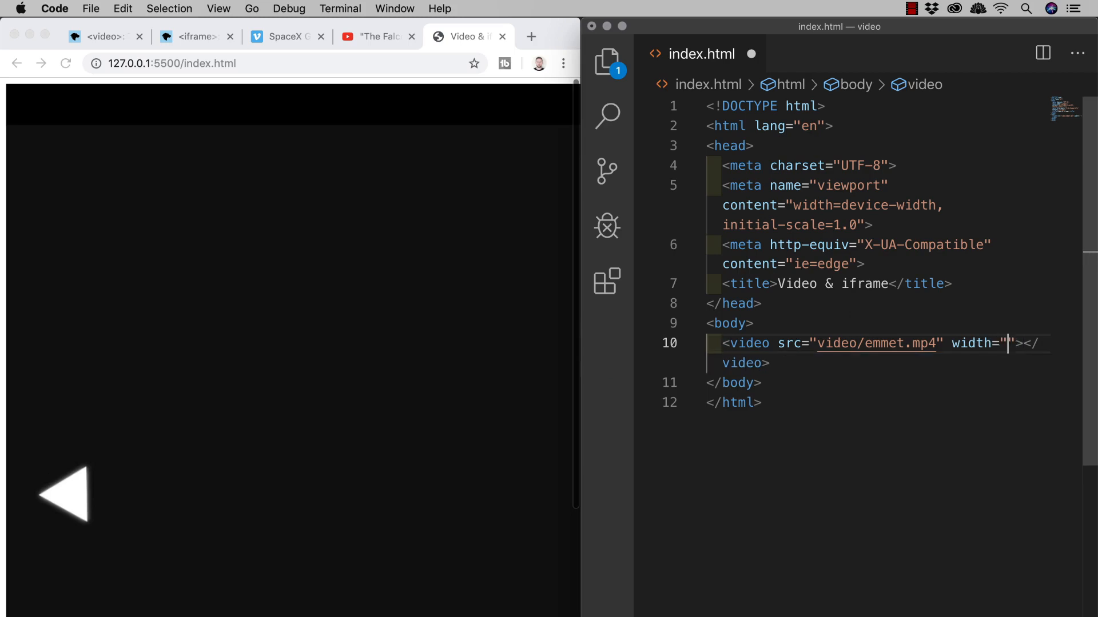
type("5")
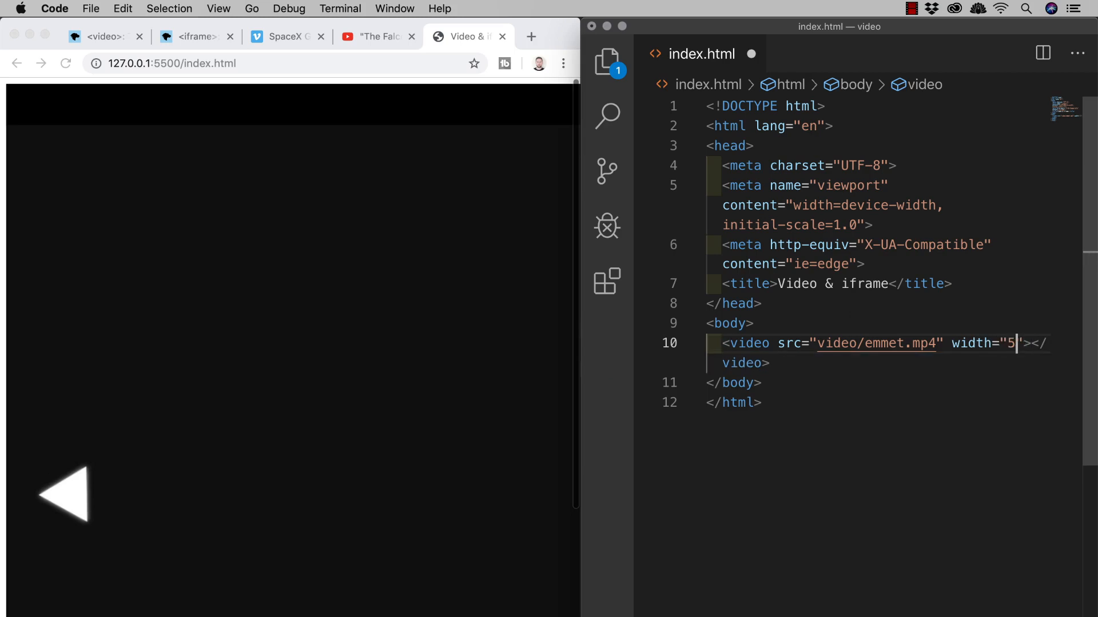
type("00")
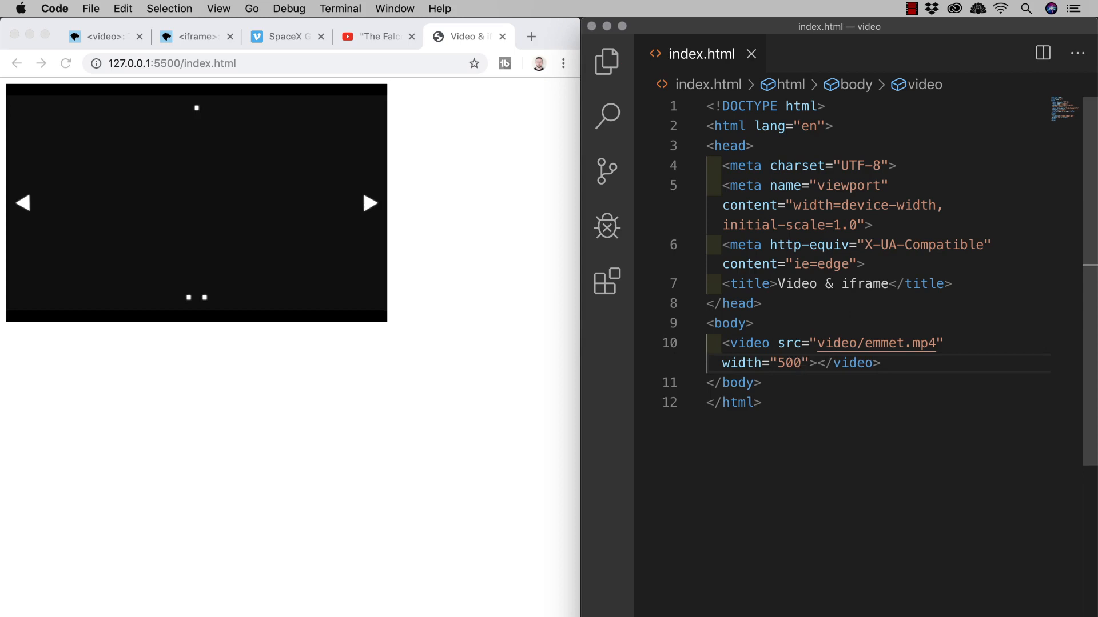
type("px")
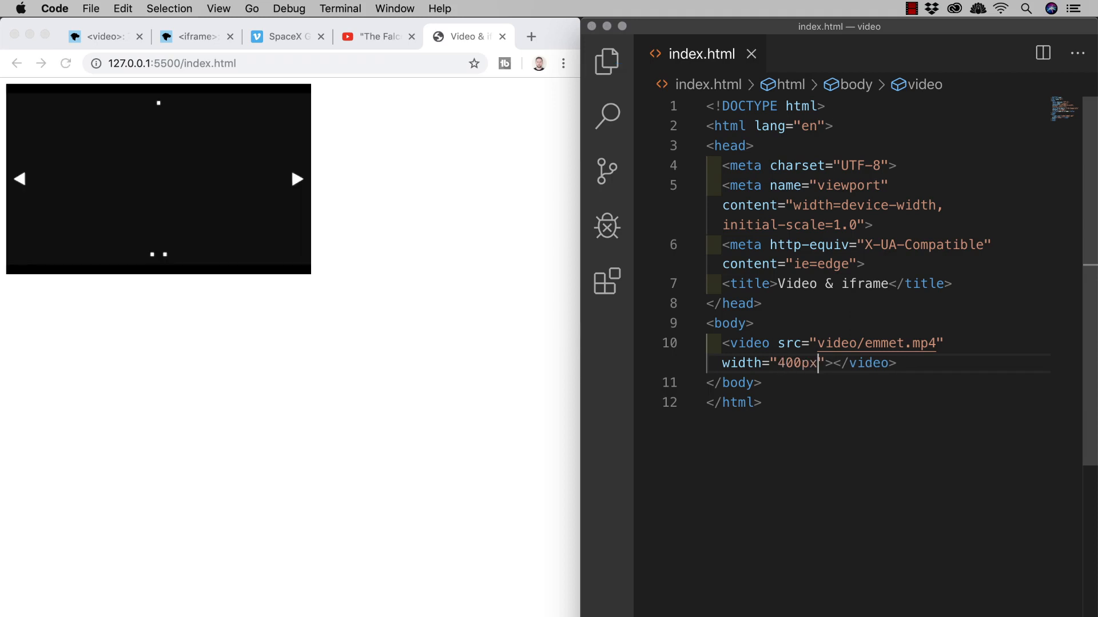
key("Backspace")
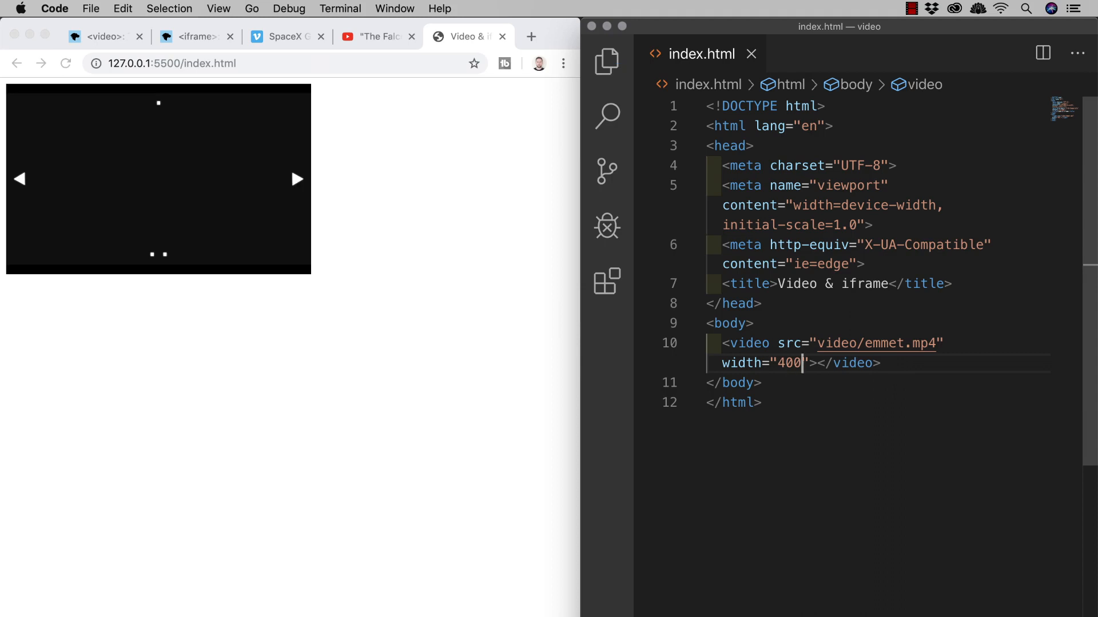
key("Backspace")
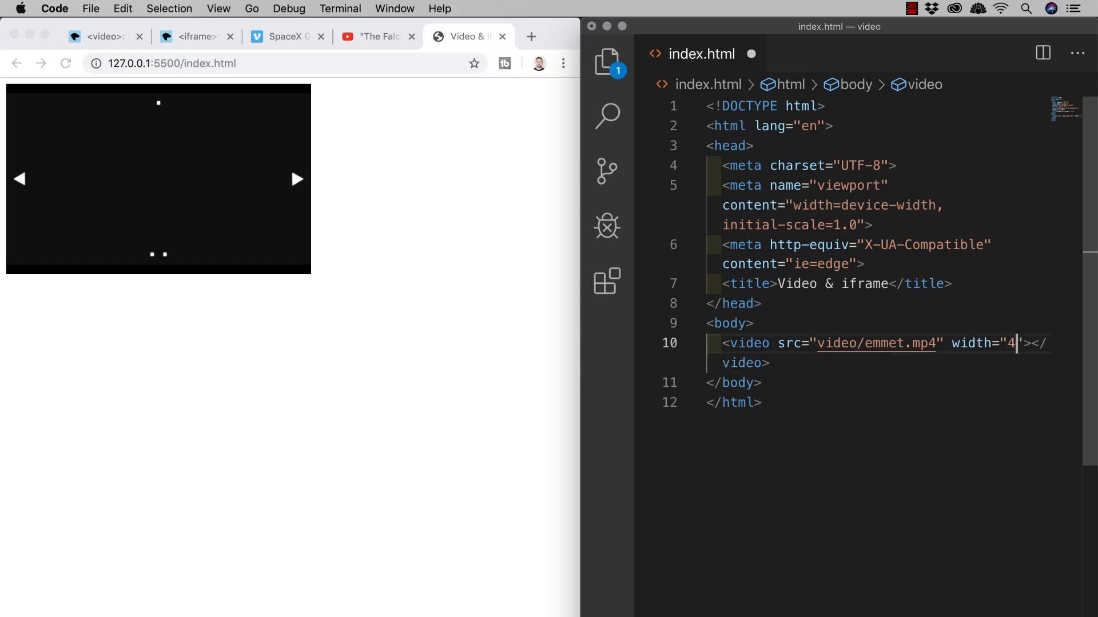
type("50%")
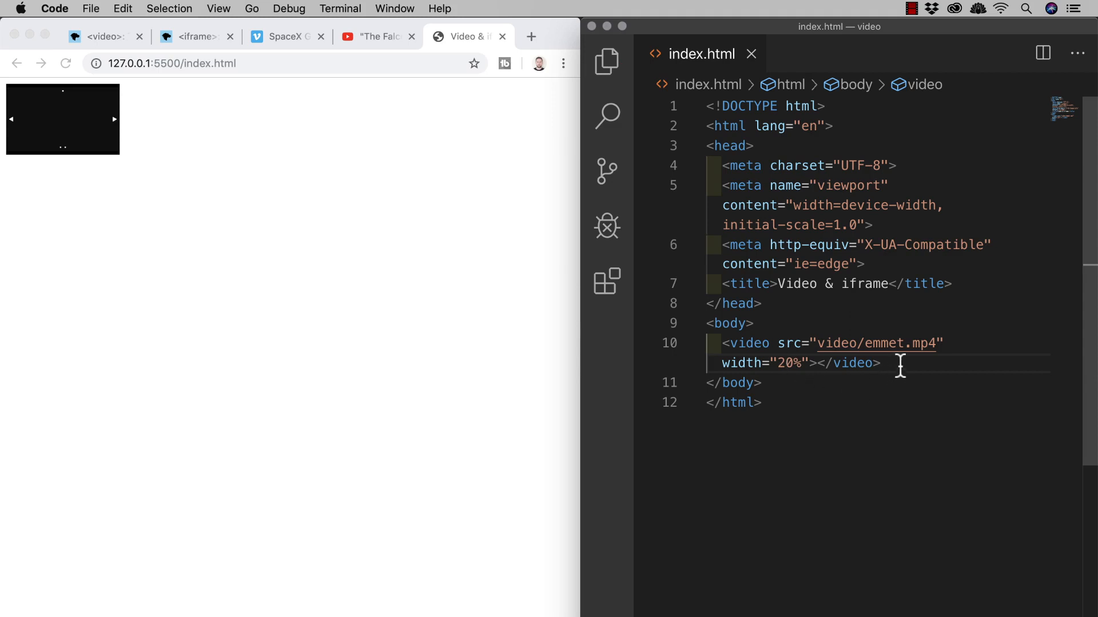
- Duplicate the 20%-wide video element into four identical videos and save
left_click_drag(723, 343, 880, 364)
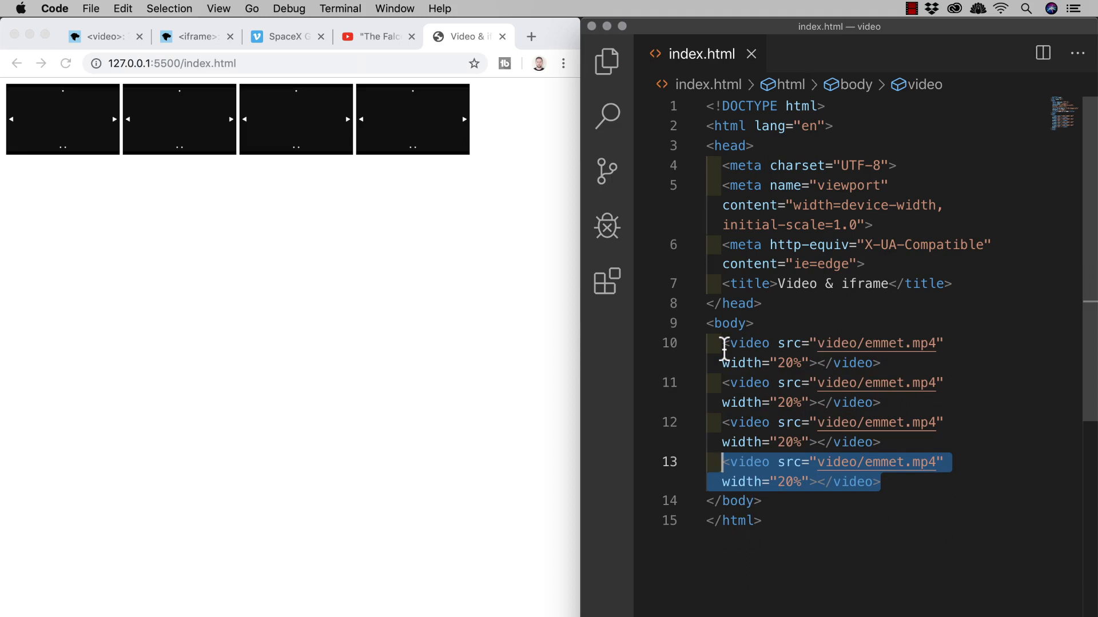
mouse_move(901, 422)
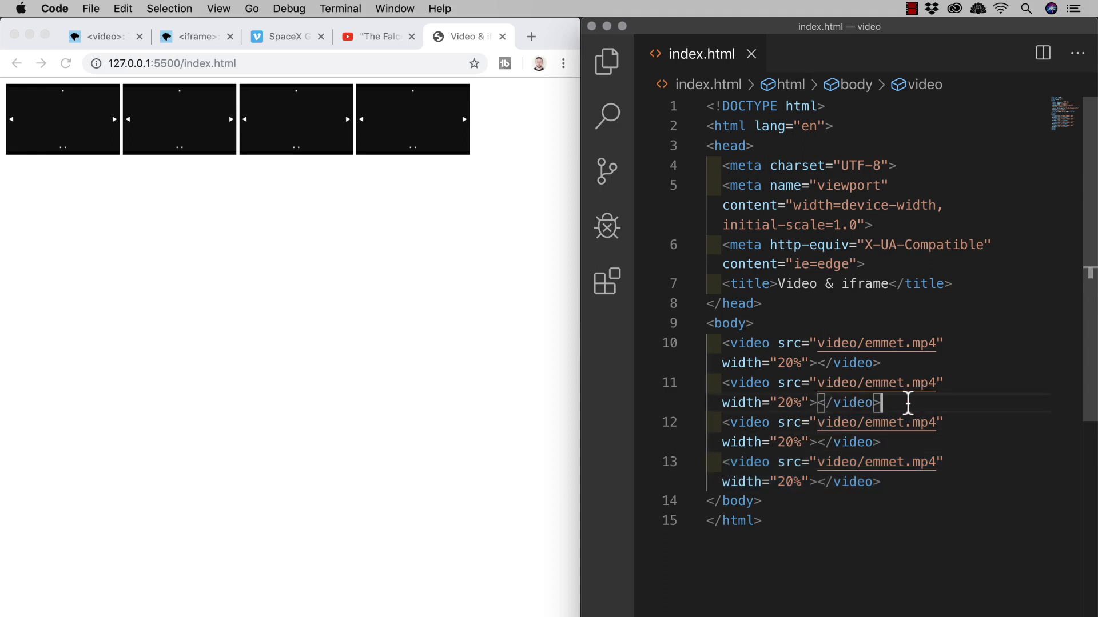
- Insert a paragraph reading 'Block' after the second video and save
key("enter")
type("<p></p>")
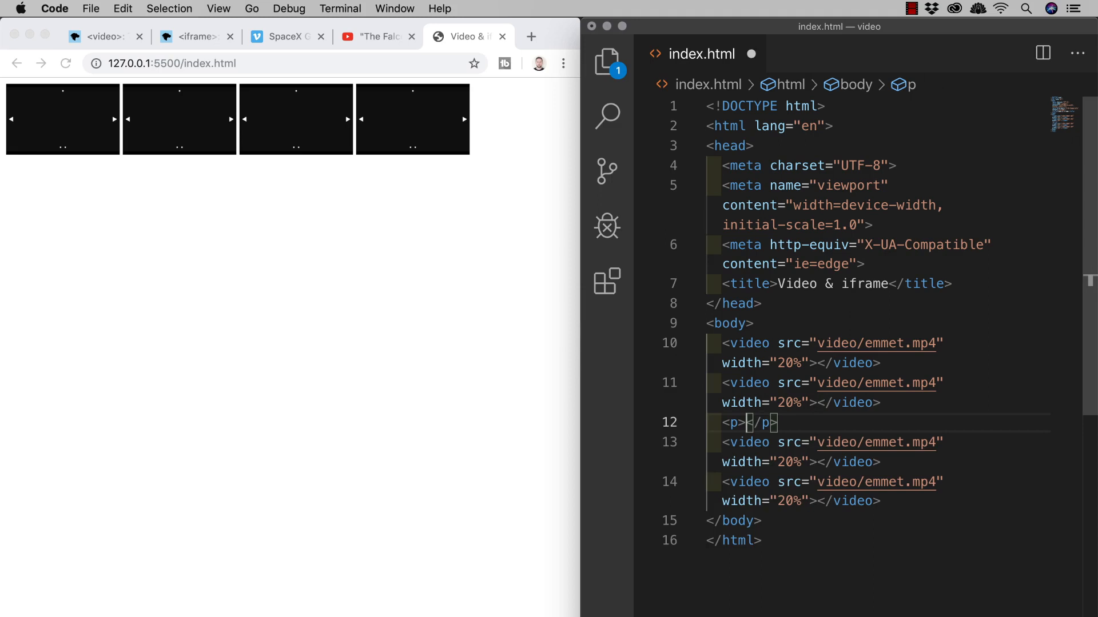
type("Block")
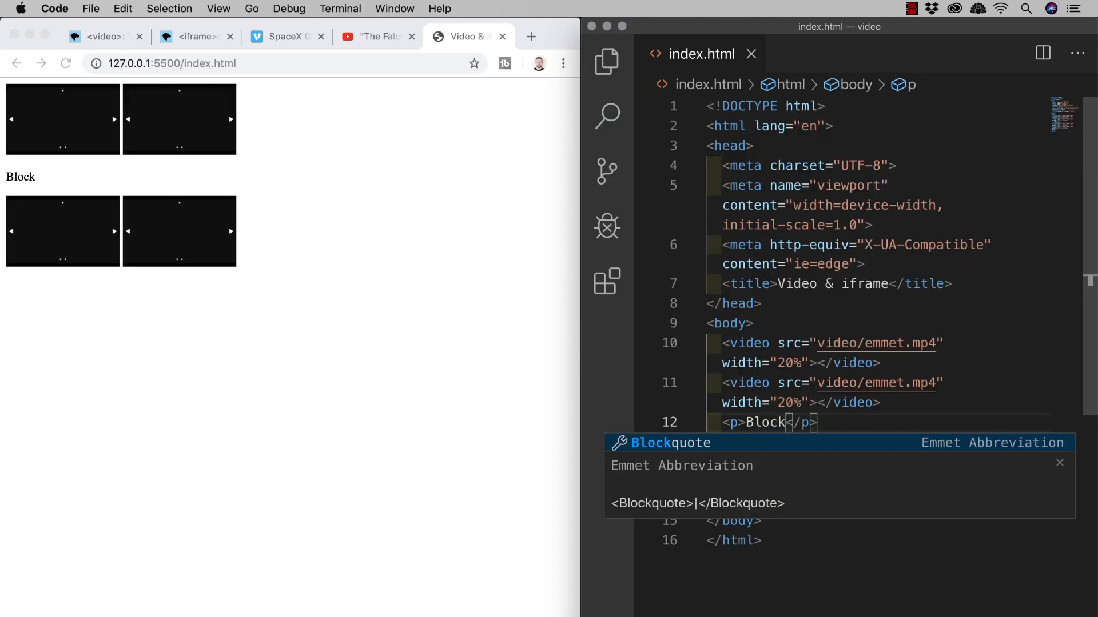
right_click(19, 177)
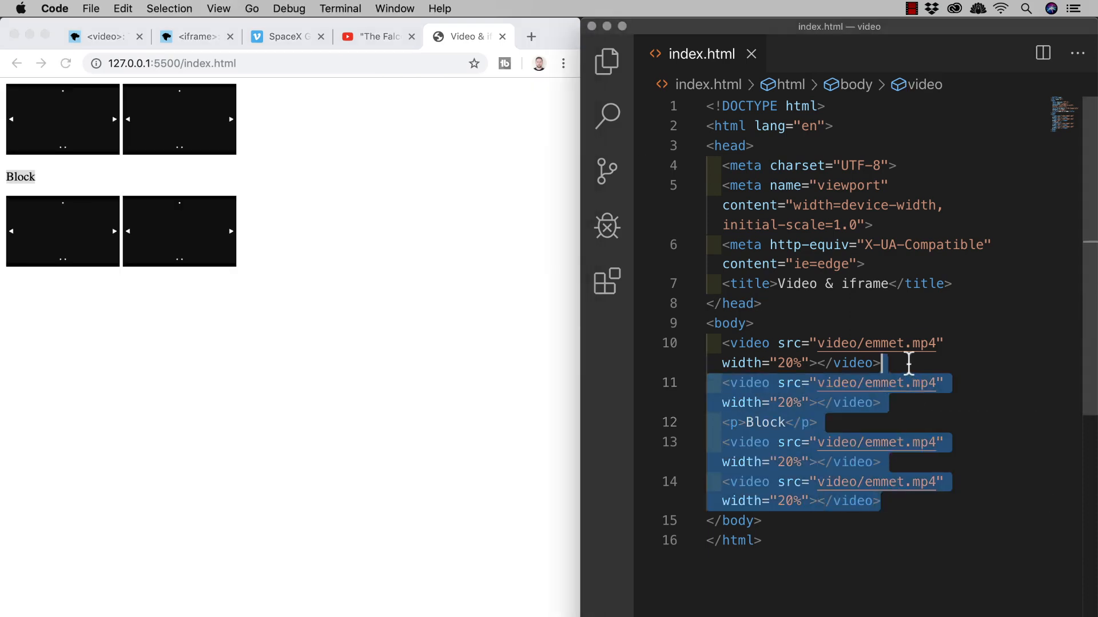
- Delete the extra videos and paragraph, and set the remaining video's width to 50%
key("Delete")
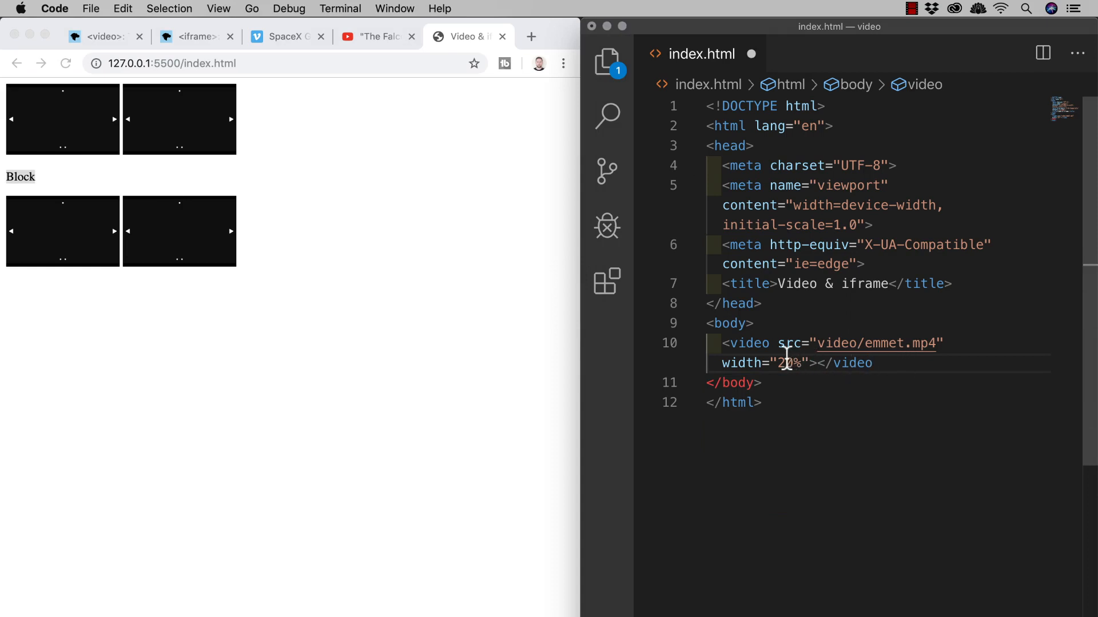
type("50")
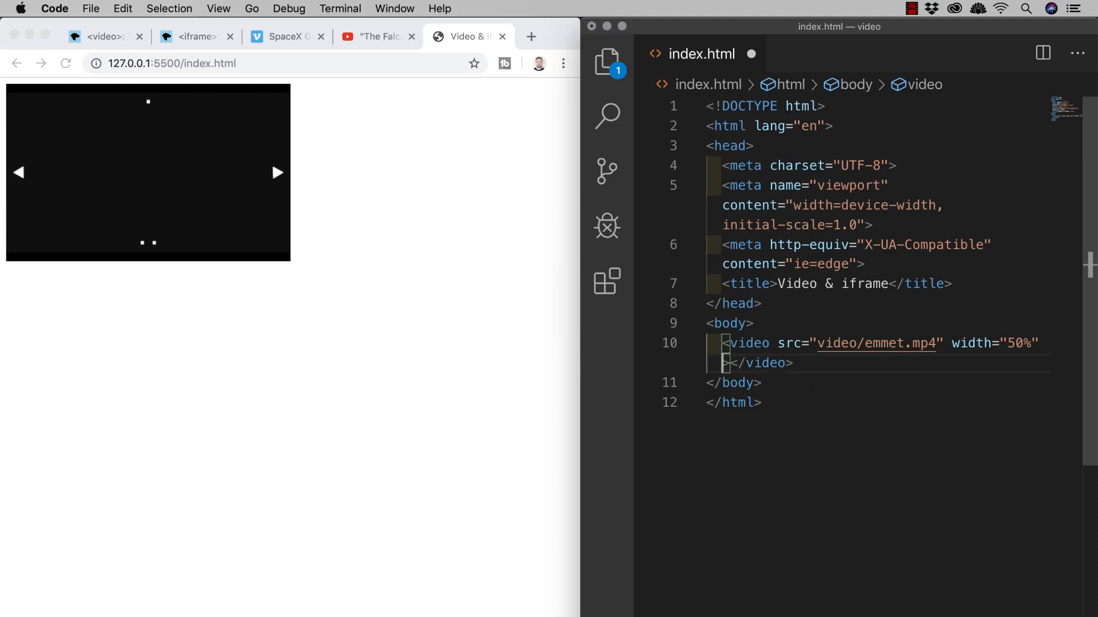
- Add the controls attribute to the video element and save
type("contro")
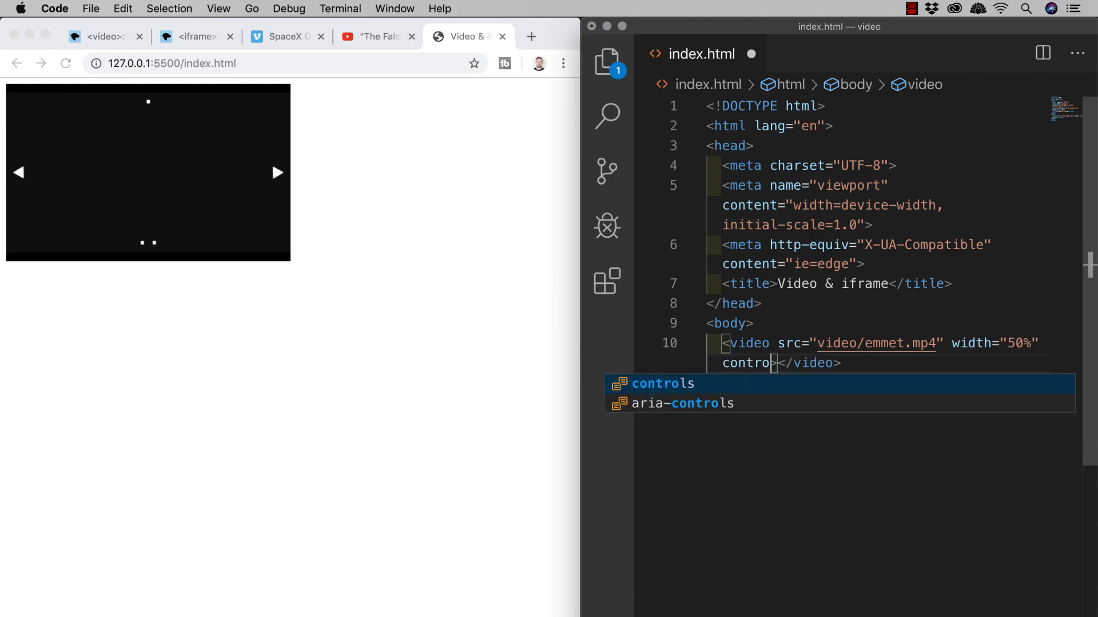
type("ls")
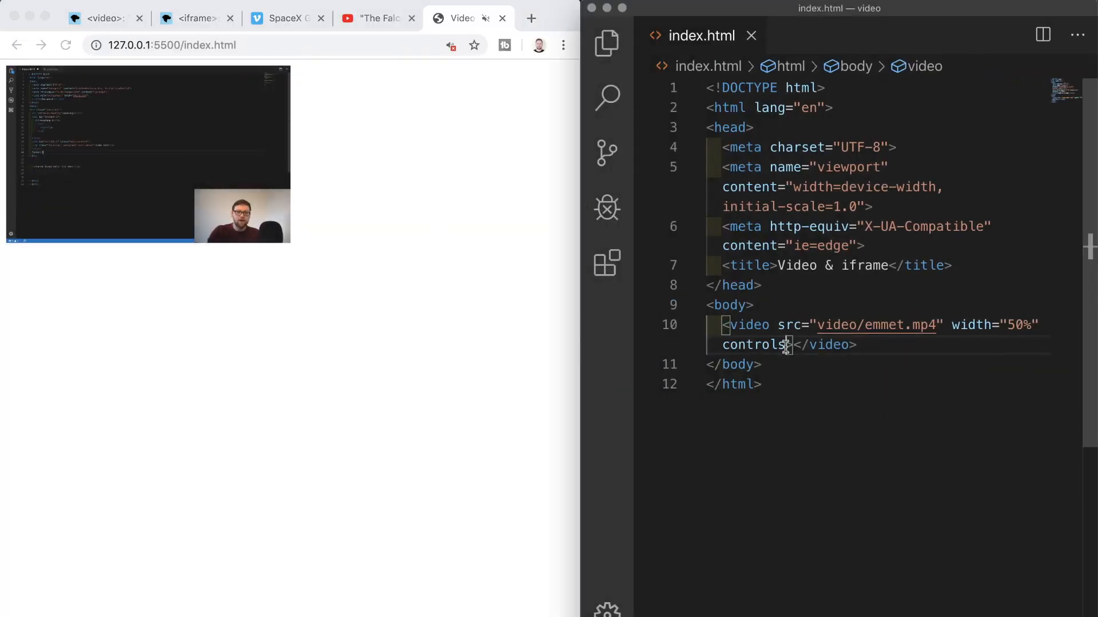
- Check Chrome's video Download option, then add controlslist="nodownload" to the video tag
type("controlslist")
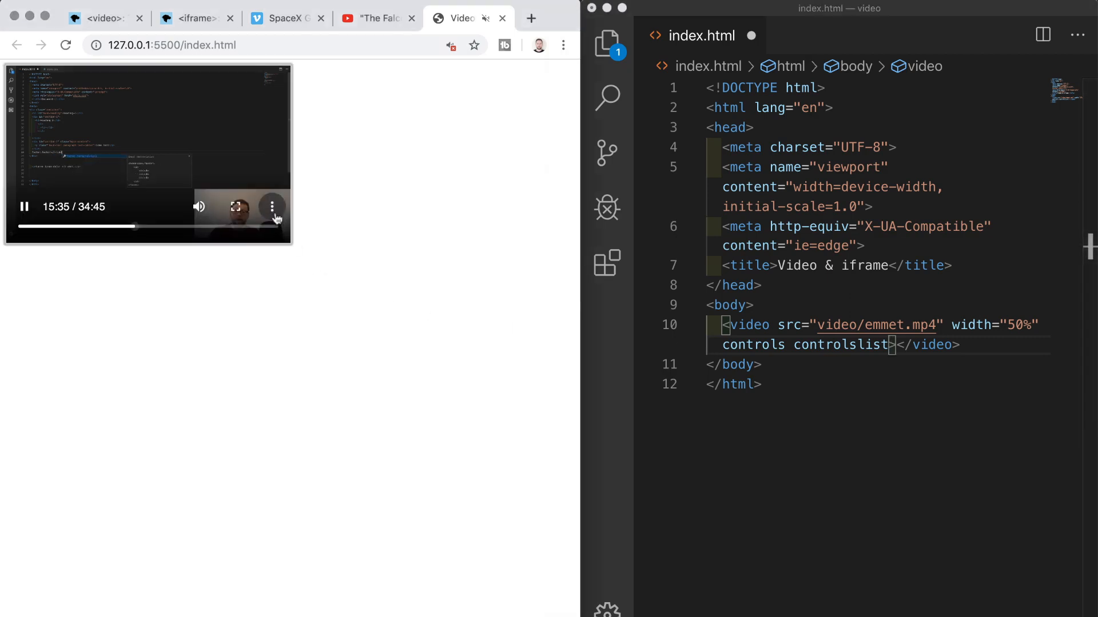
left_click(272, 206)
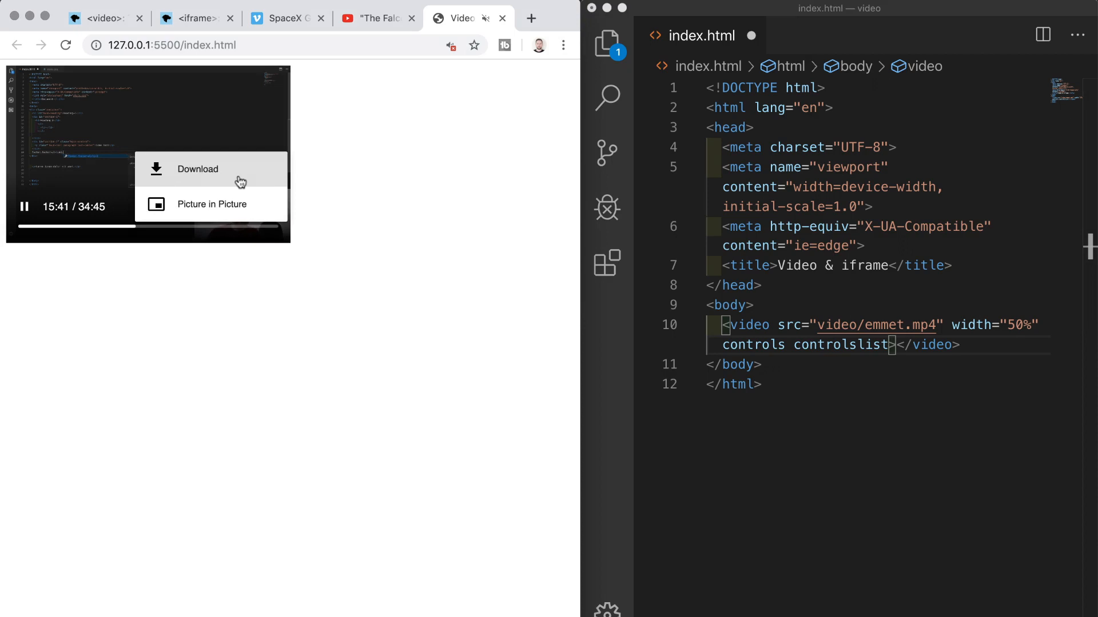
left_click(212, 203)
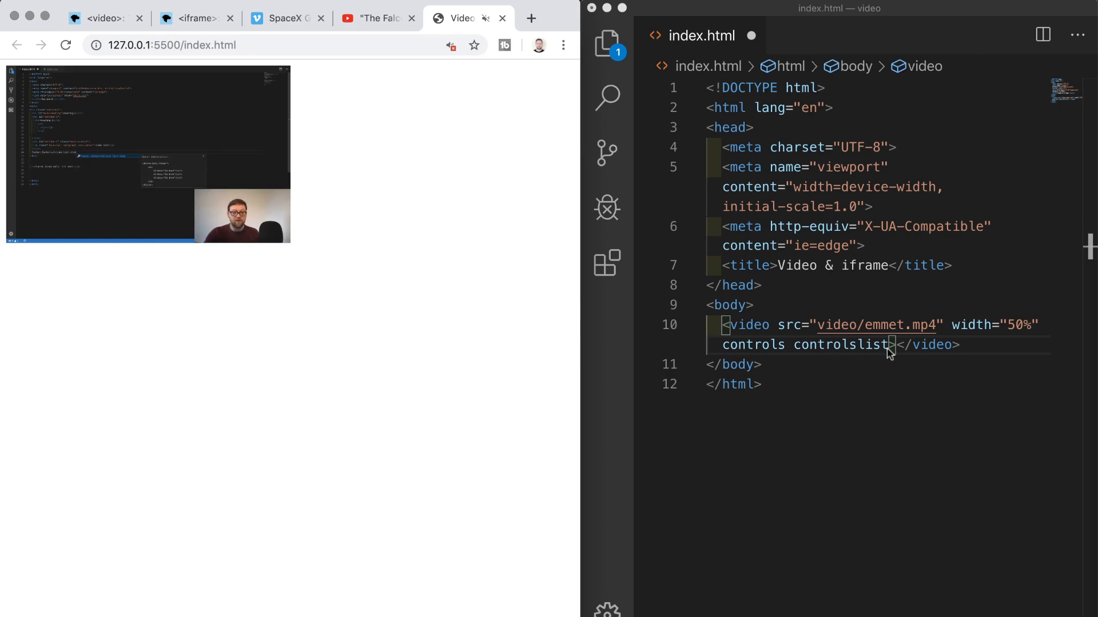
type("=\"nodownload\">")
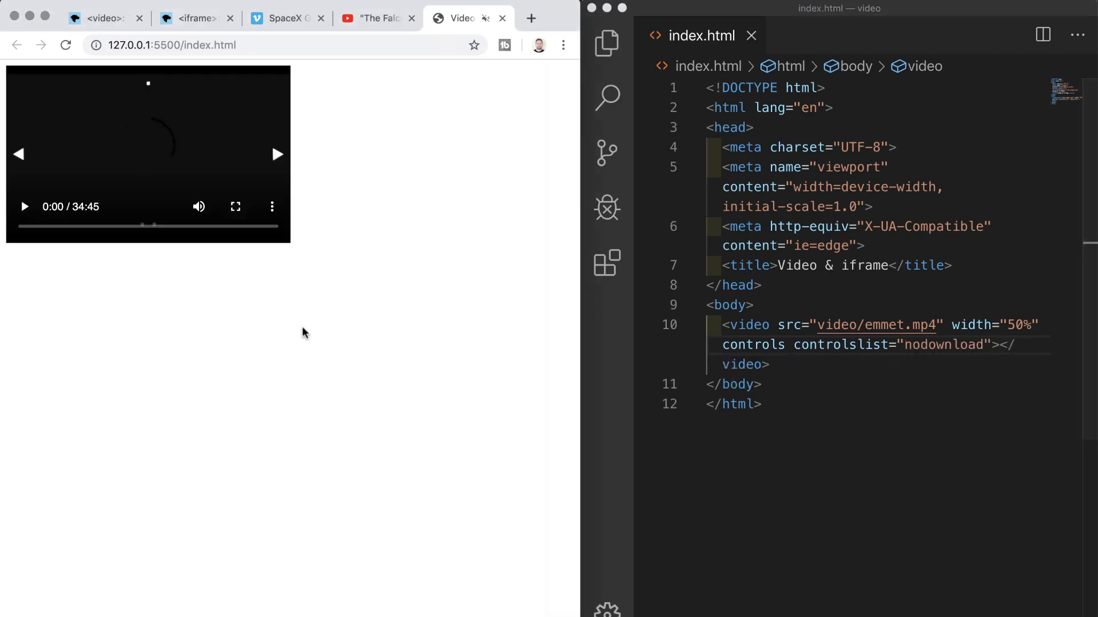
mouse_move(316, 284)
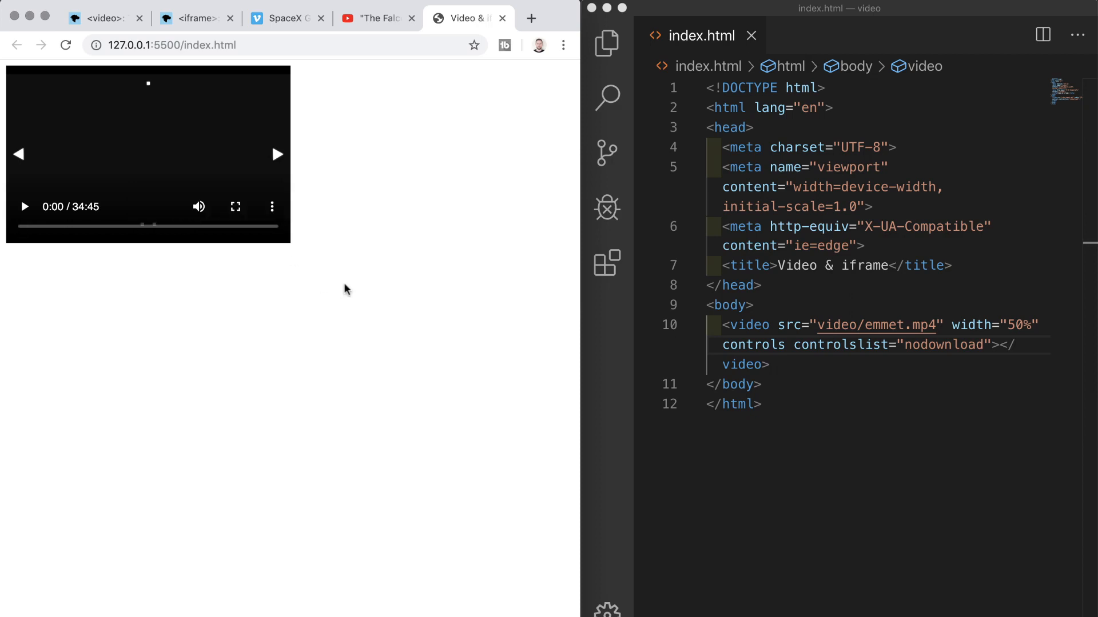
mouse_move(363, 222)
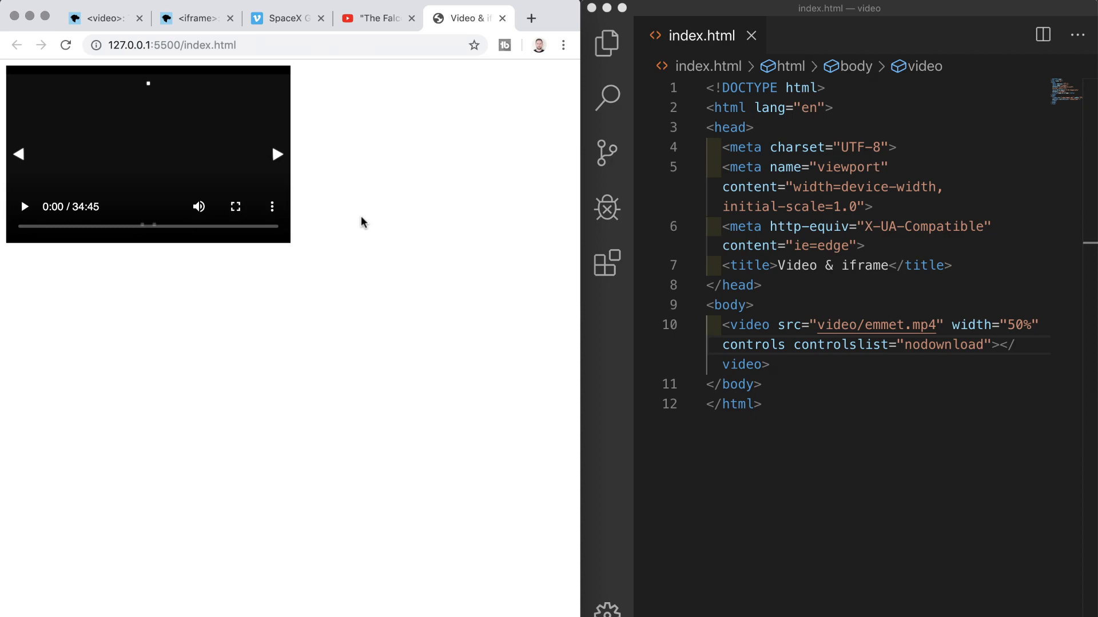
mouse_move(510, 278)
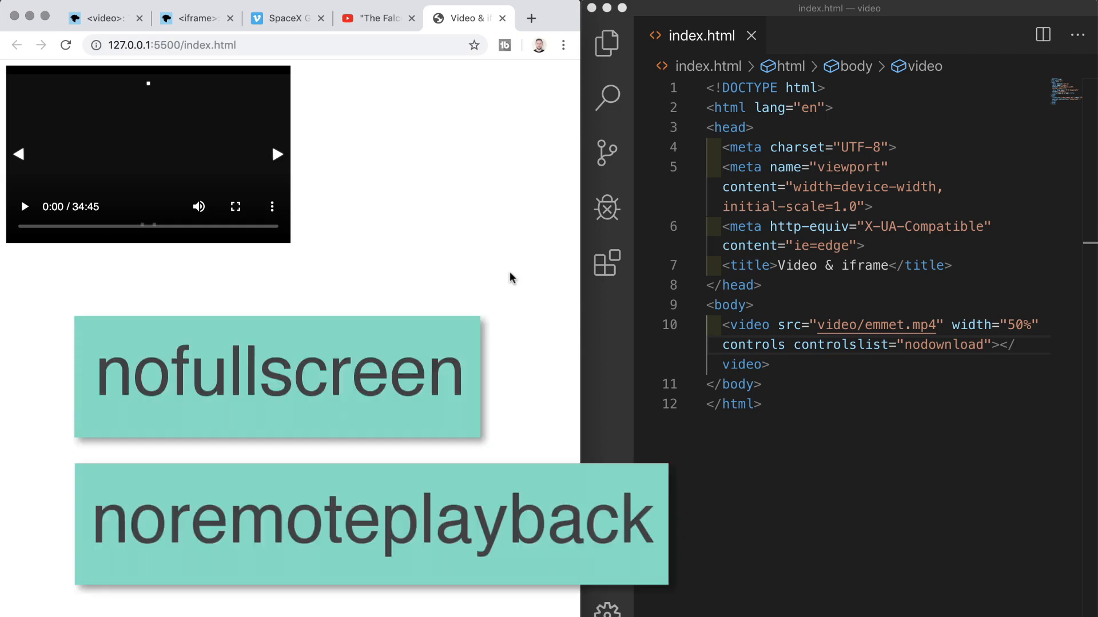
mouse_move(894, 387)
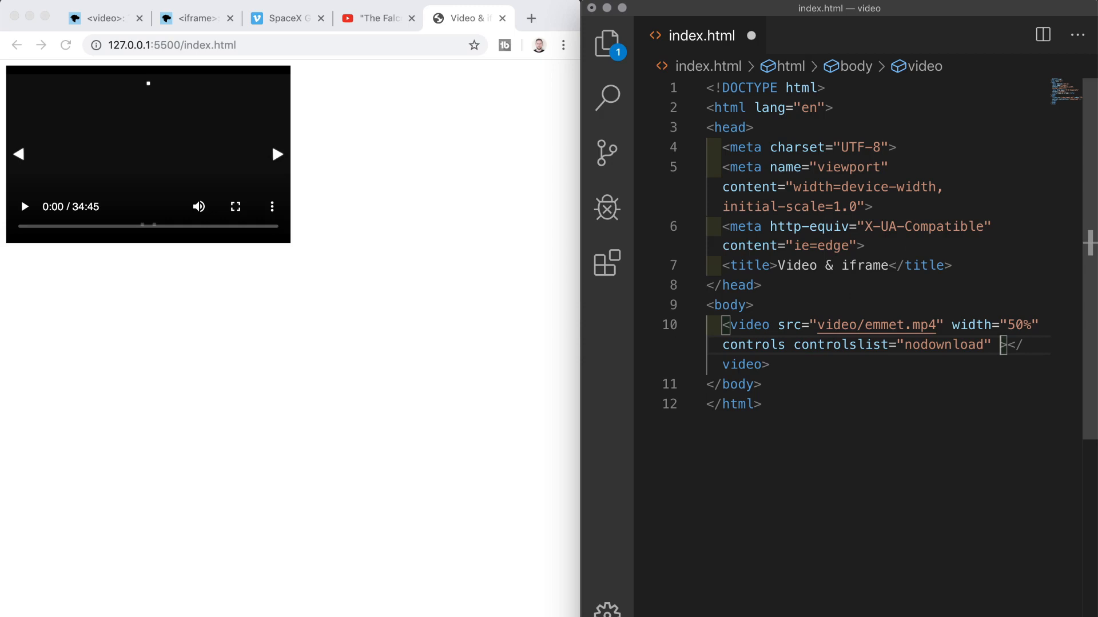
- Add autoplay and loop to the video element and scrub the preview to the end
type("aut")
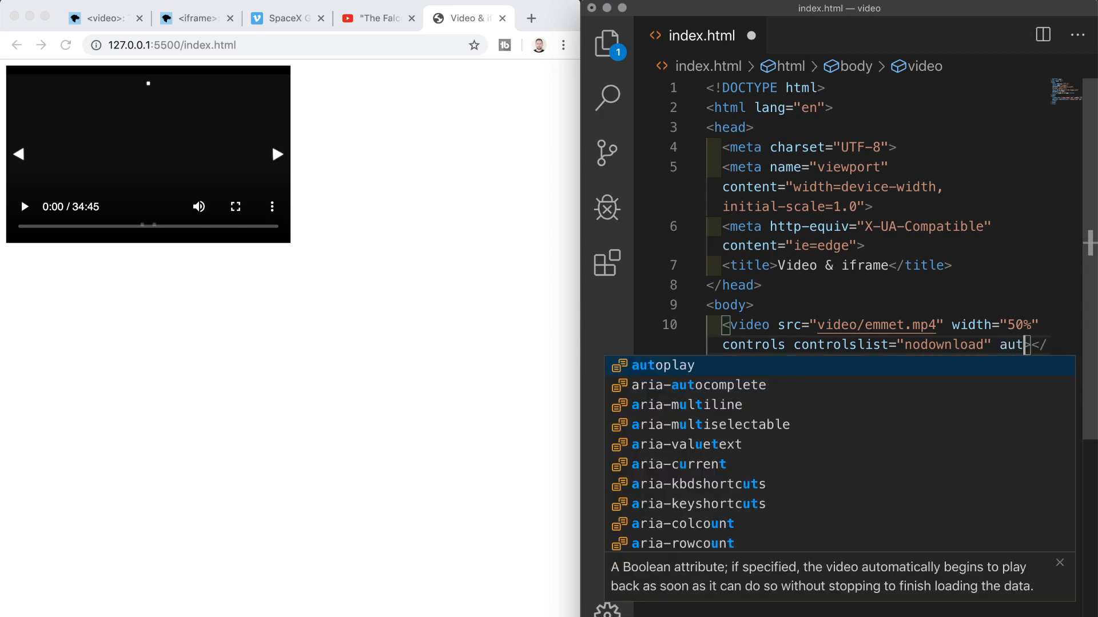
key("Tab")
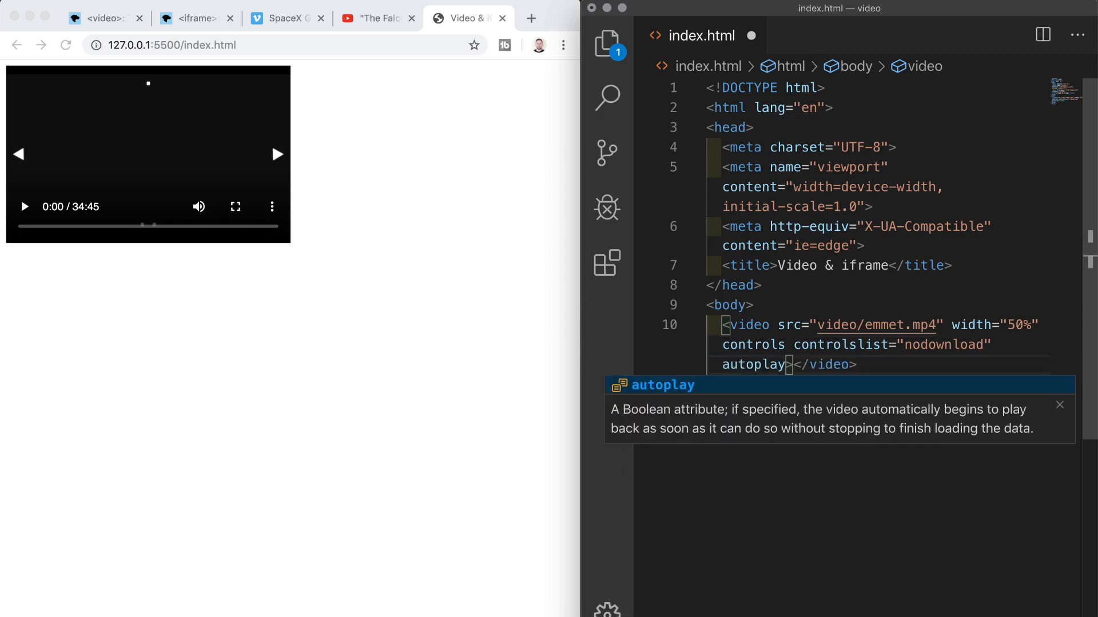
type("loop")
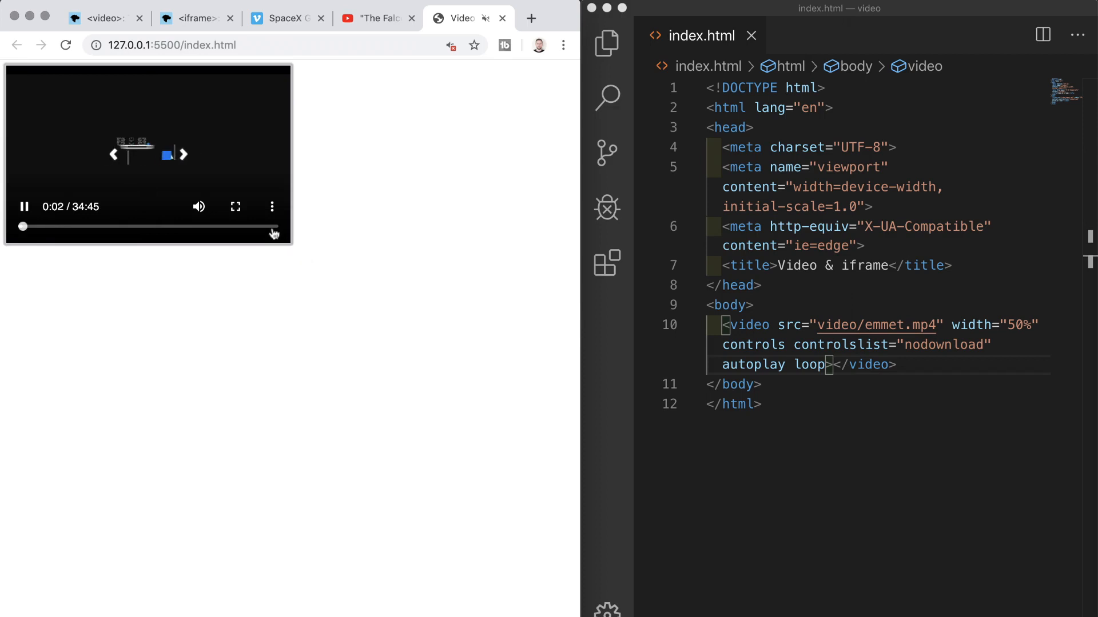
left_click_drag(23, 227, 273, 226)
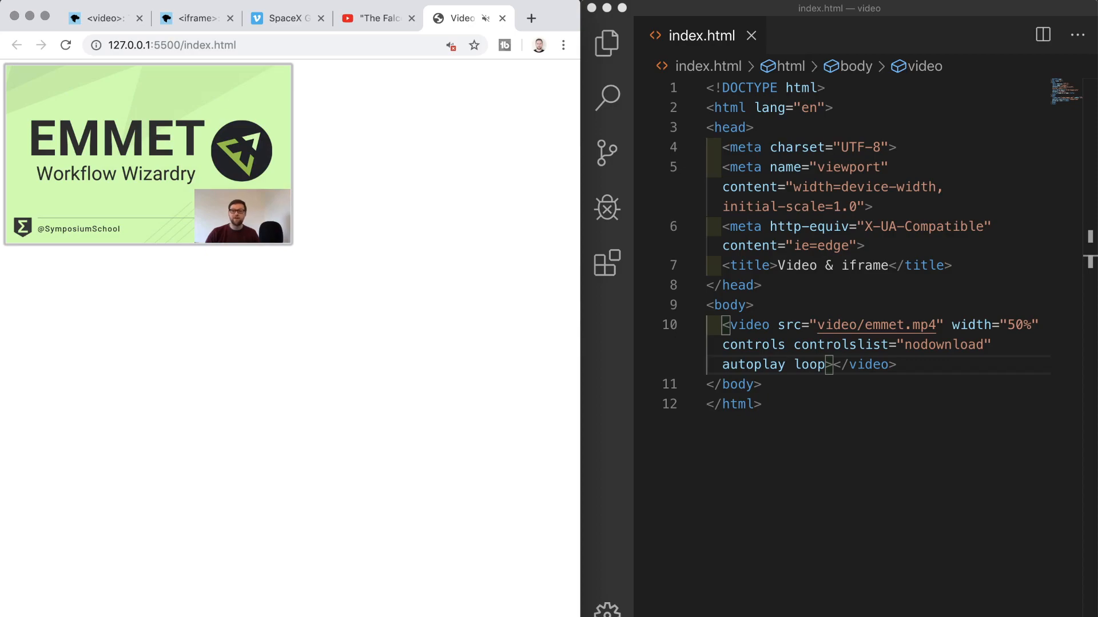
- Scroll MDN's video element reference down to the poster and preload attributes
left_click(102, 18)
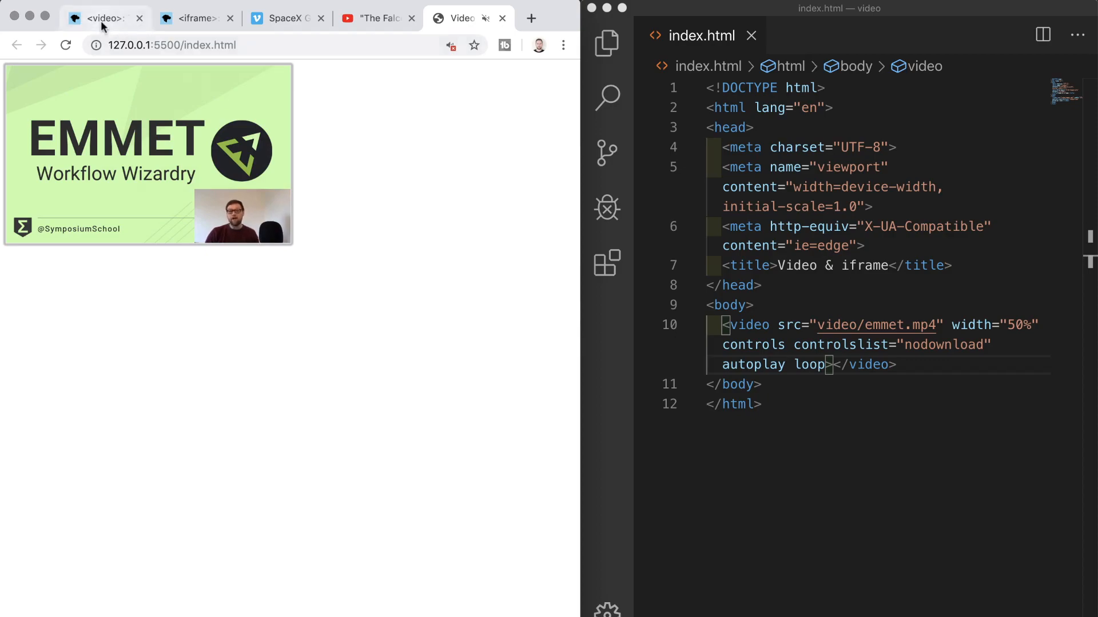
left_click(102, 18)
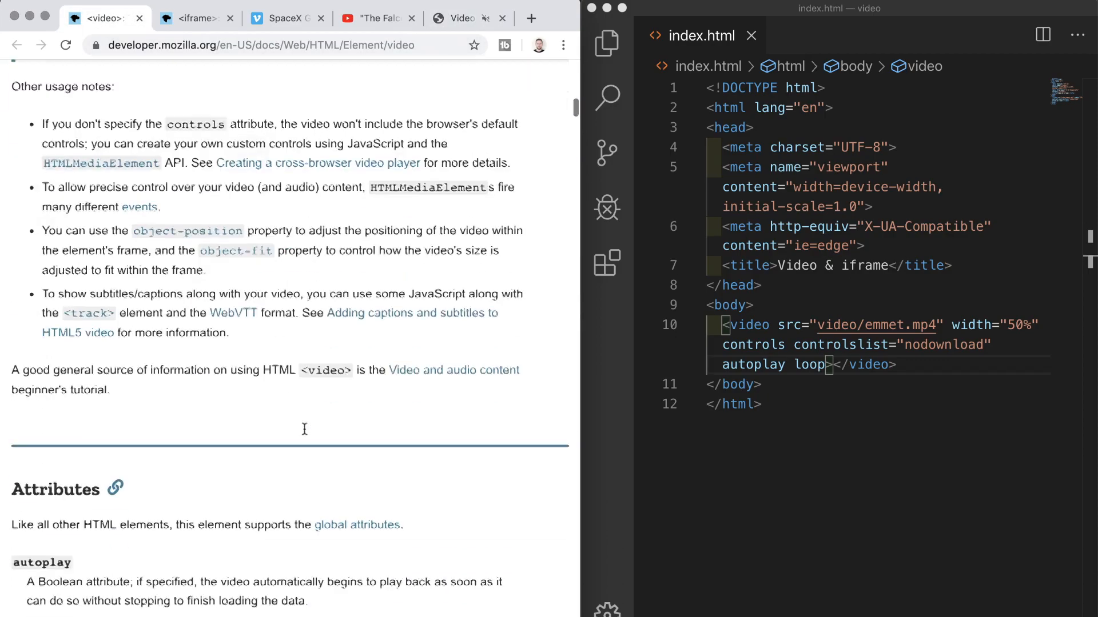
scroll("down", 3)
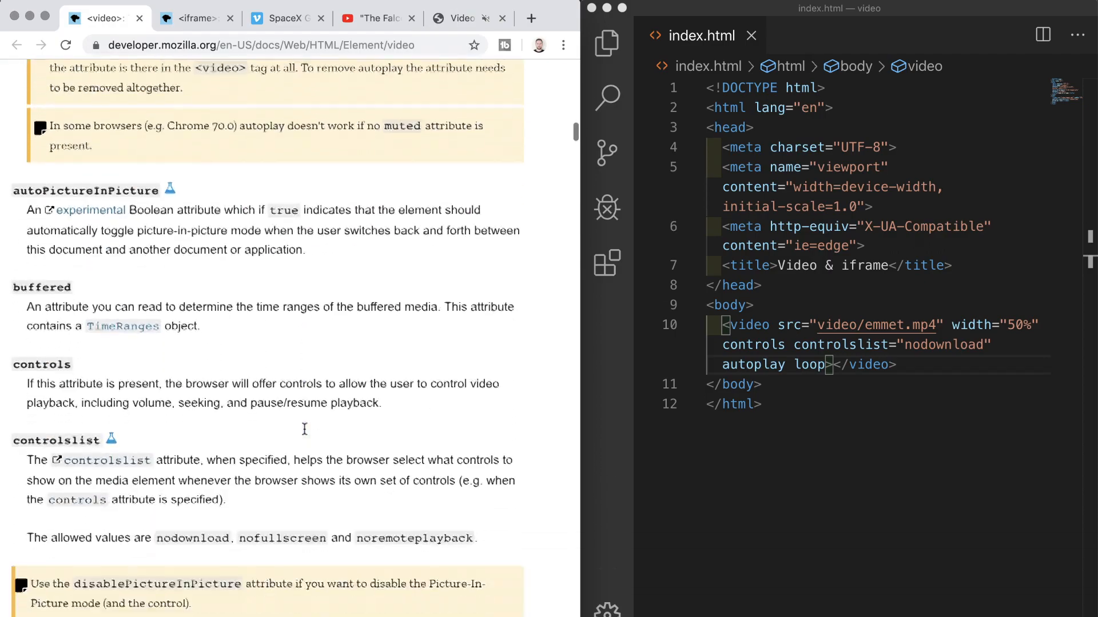
scroll("down", 3)
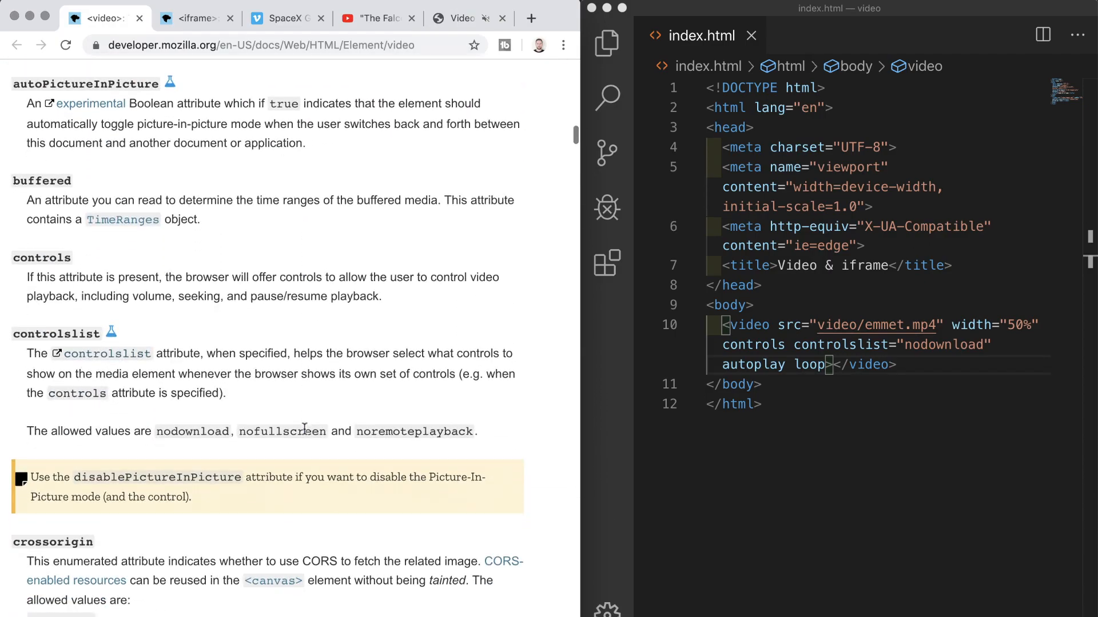
scroll("down", 3)
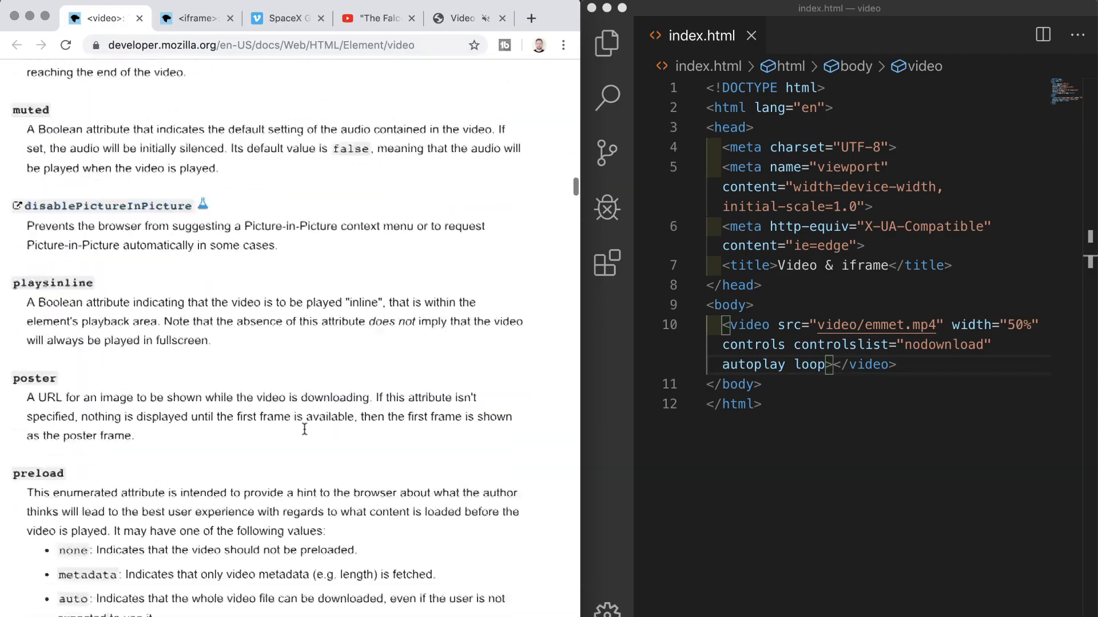
scroll("down", 3)
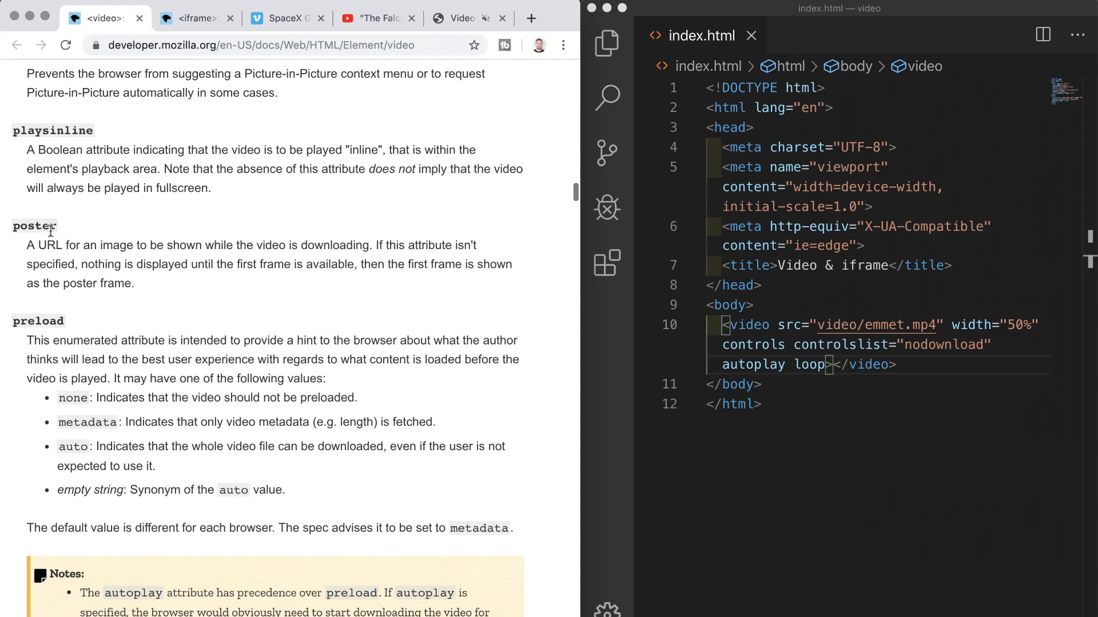
mouse_move(87, 237)
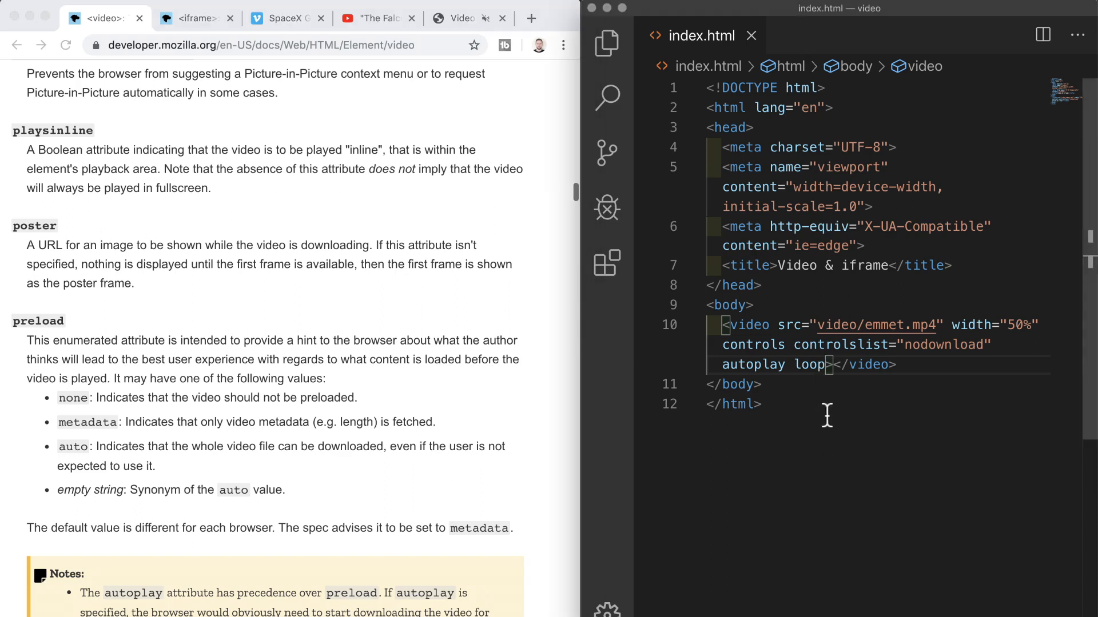
- Check img/emmet.png in the Explorer, then add poster="img/emmet.png" to the video tag
left_click(606, 43)
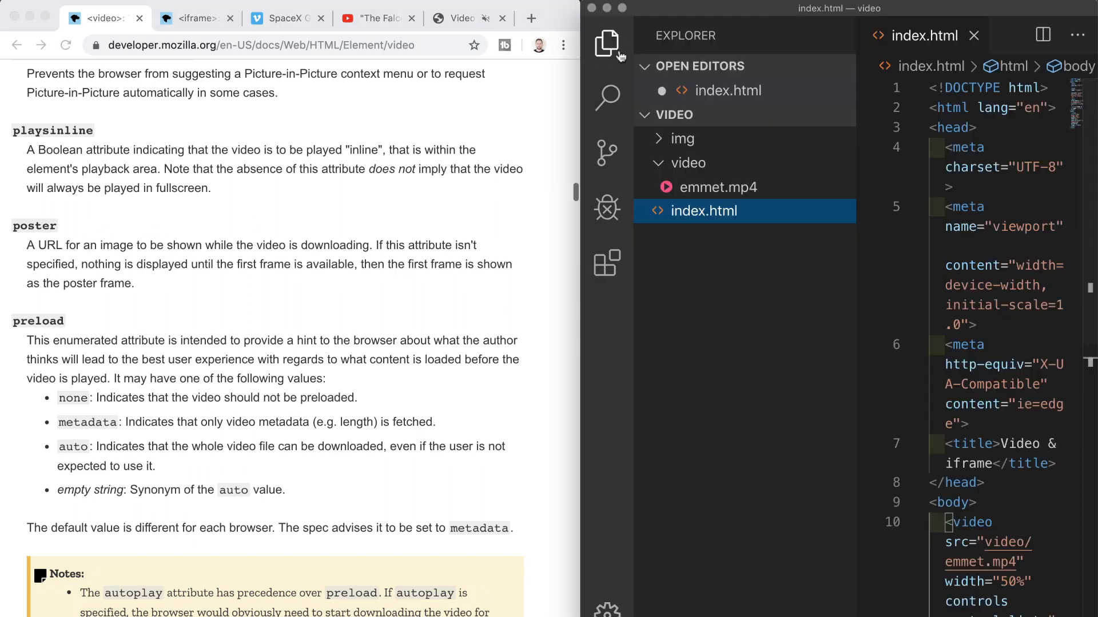
left_click(683, 137)
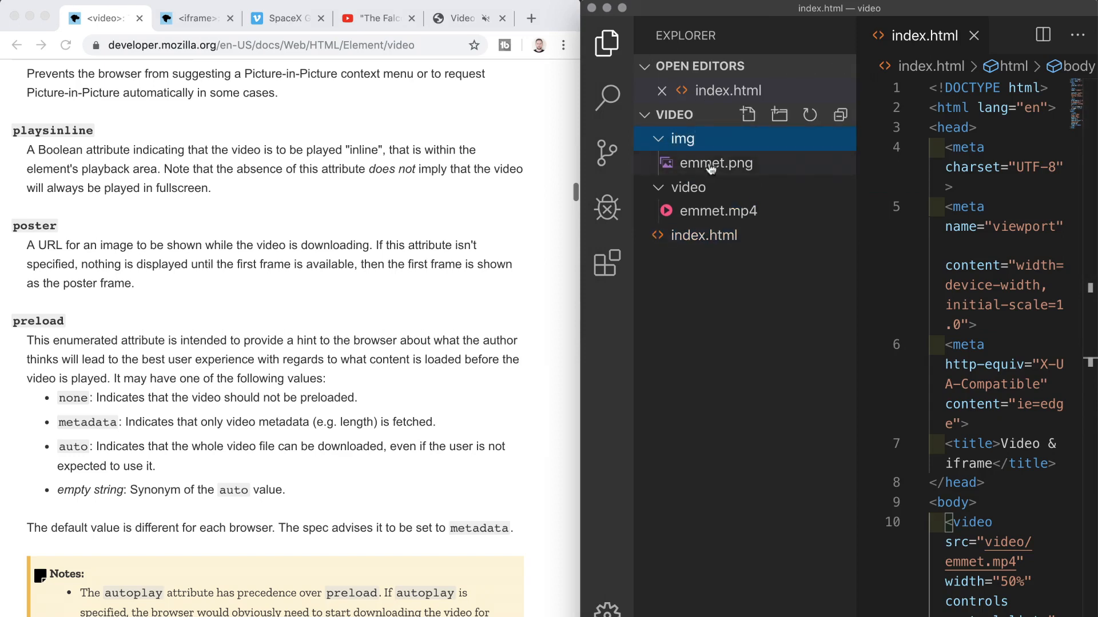
left_click(606, 43)
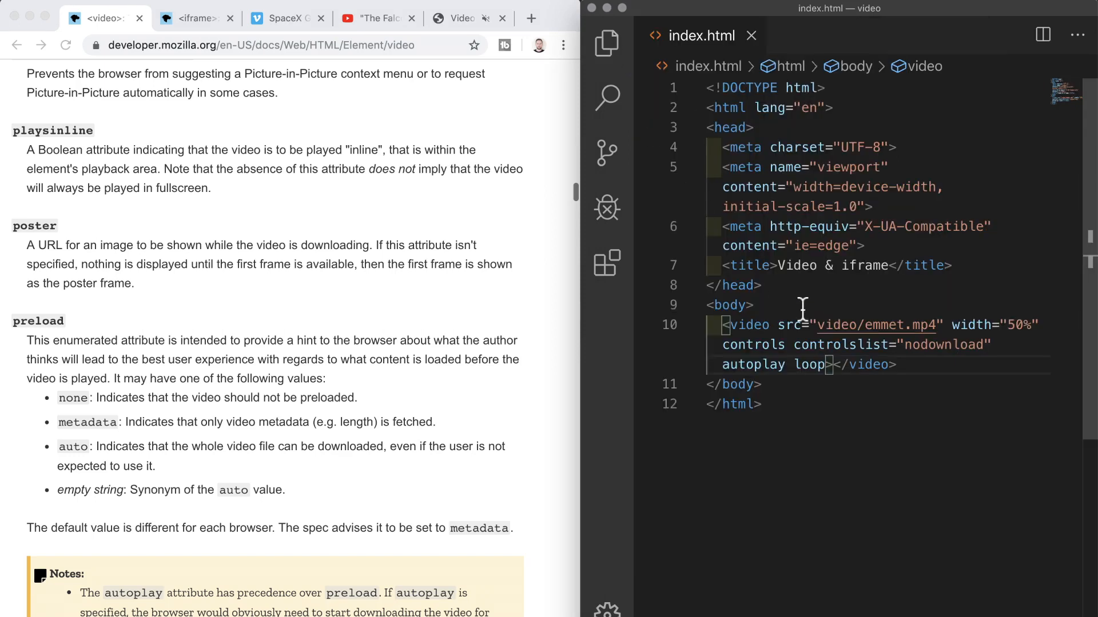
type("poster=\"")
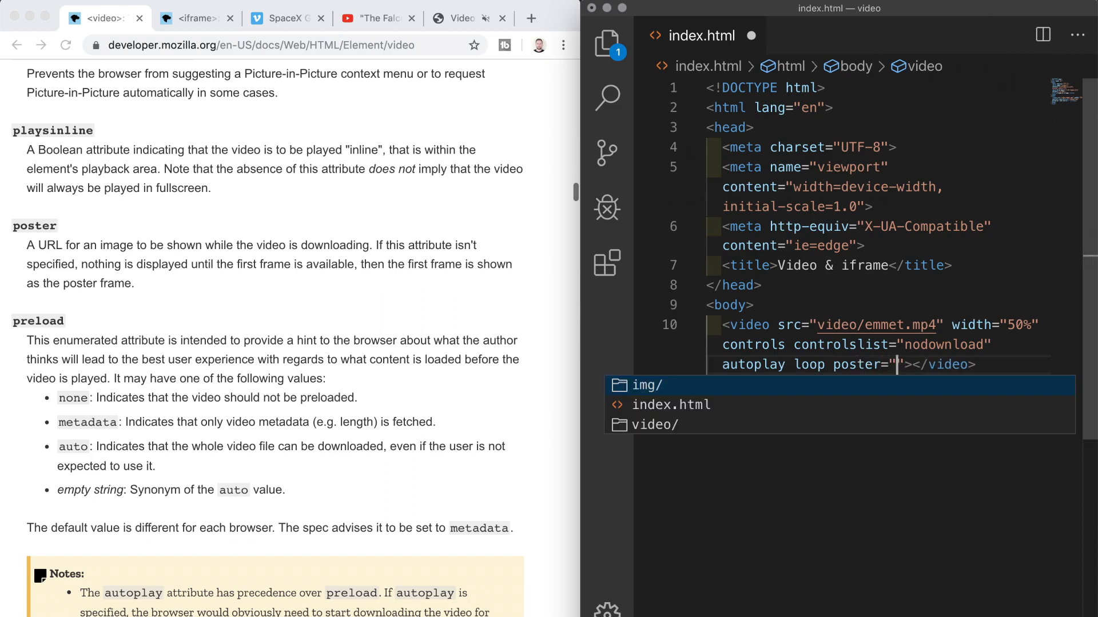
type("img/emmet.png")
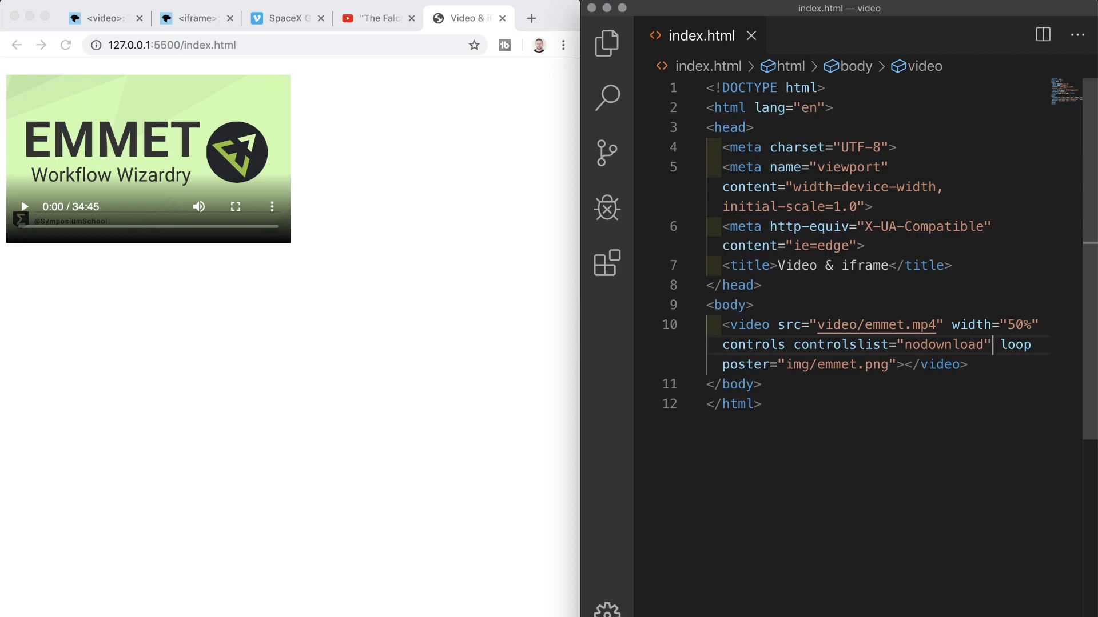
mouse_move(350, 65)
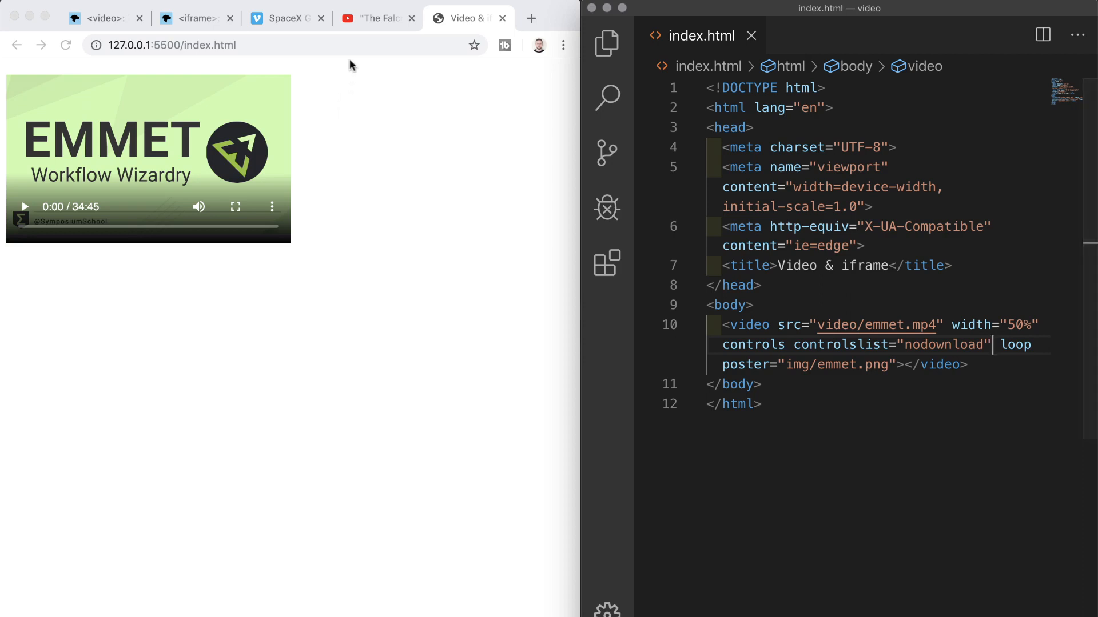
- Glance at the YouTube and Vimeo tabs, add blank lines after <body>, return to YouTube
left_click(283, 18)
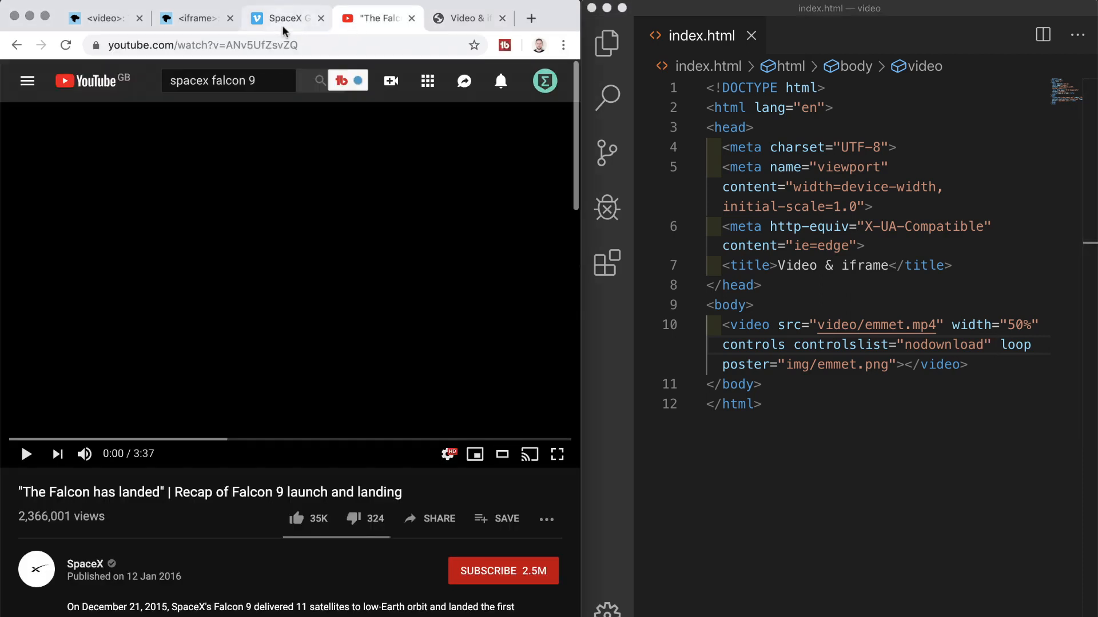
left_click(284, 17)
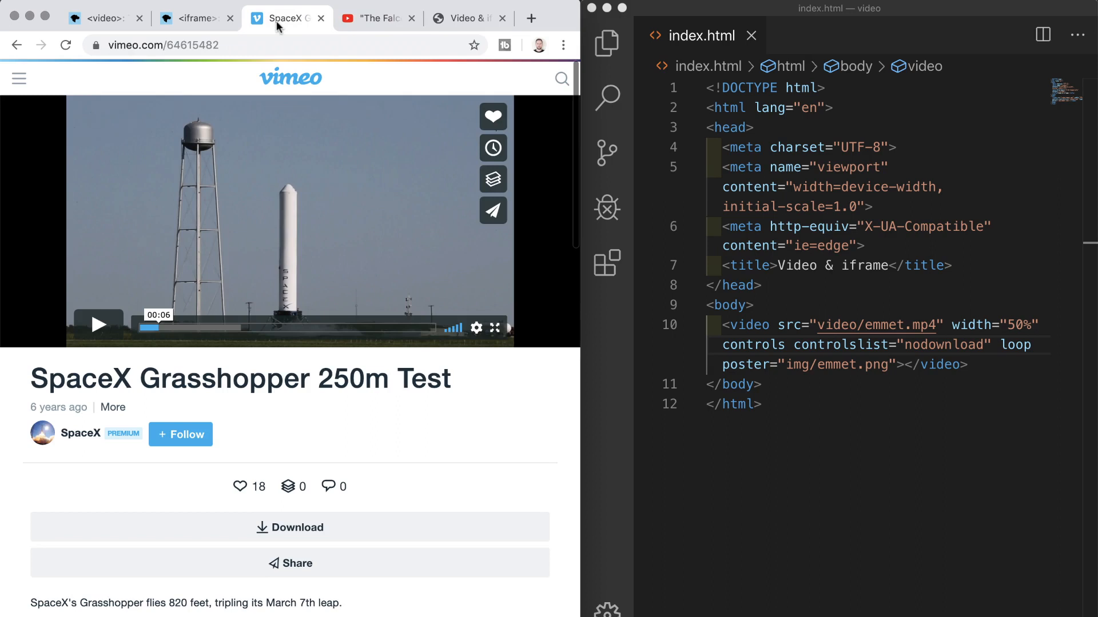
left_click(760, 305)
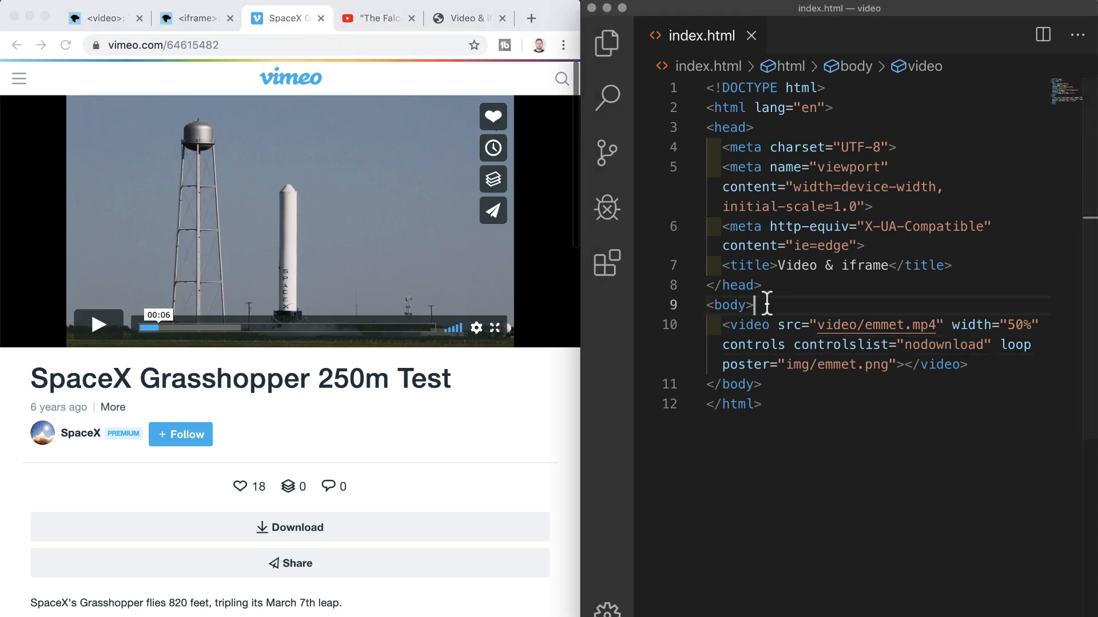
key("enter")
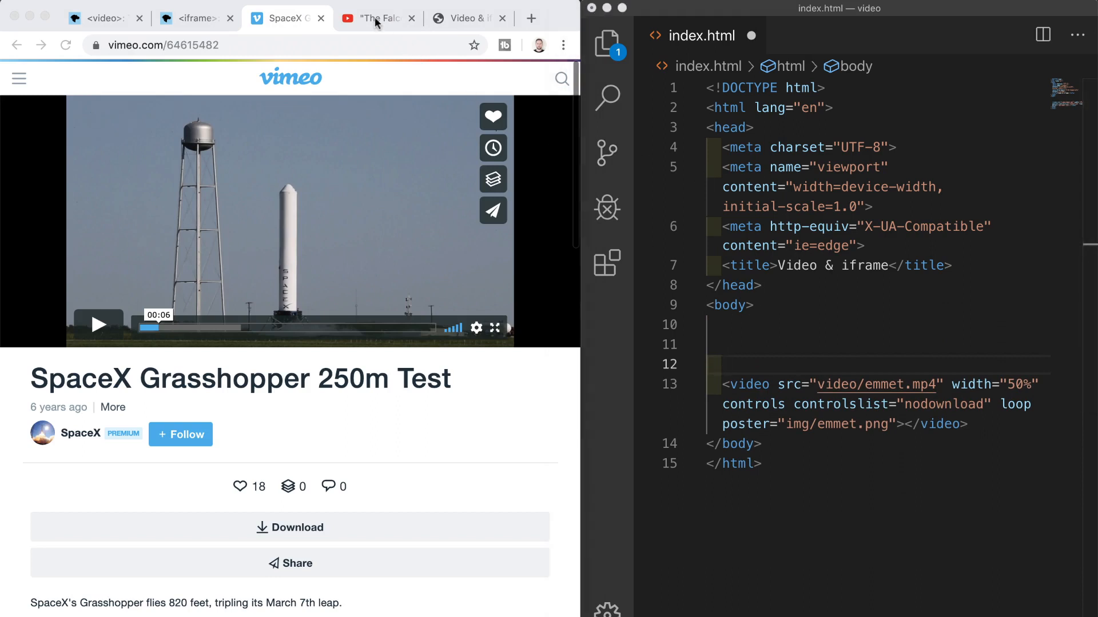
left_click(377, 18)
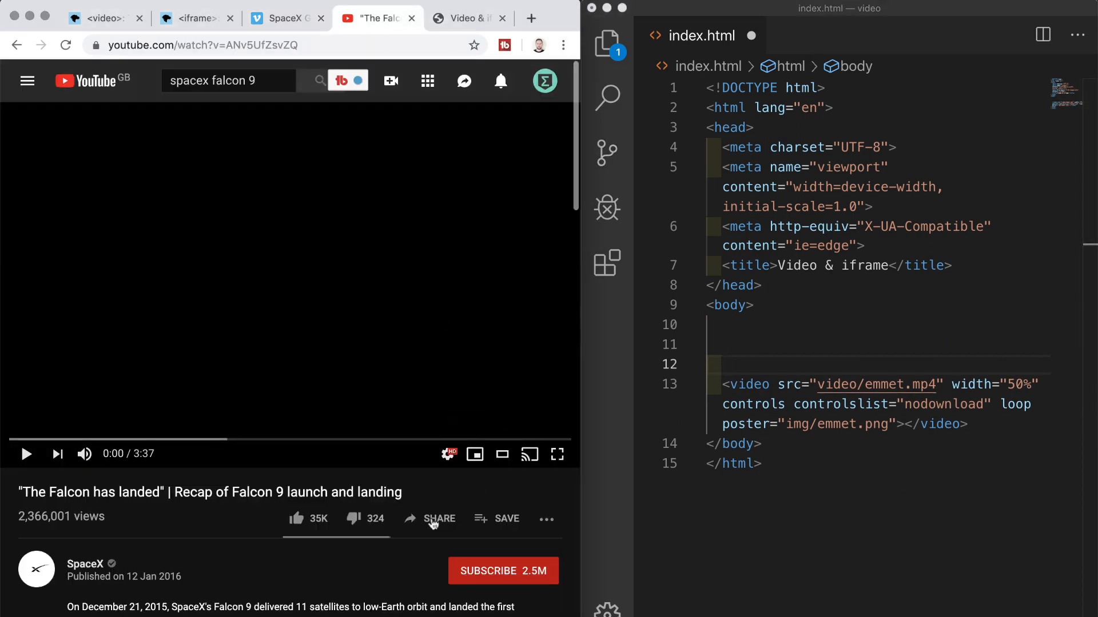
- Open the Share dialog for the YouTube Falcon recap video
left_click(432, 519)
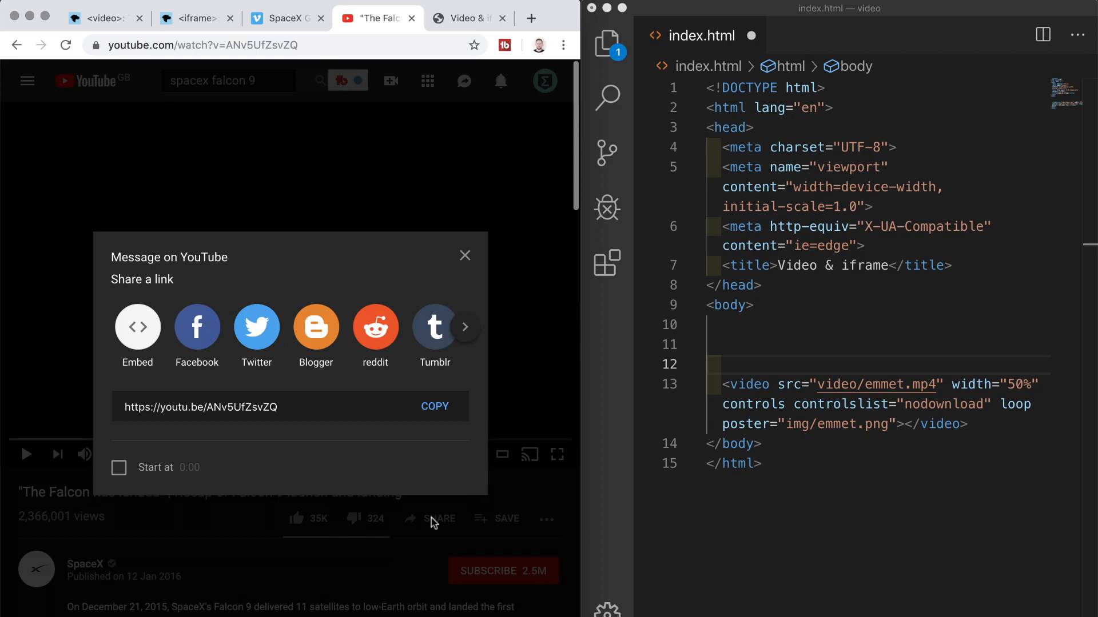
mouse_move(194, 397)
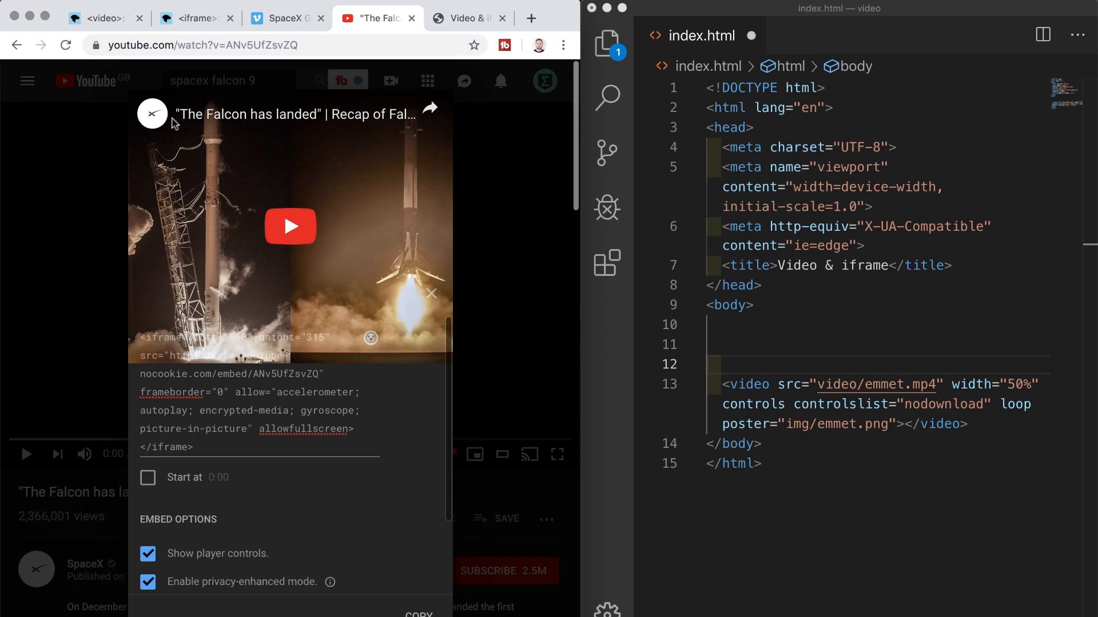
- Consult MDN's iframe reference, then return to the YouTube embed code
left_click(190, 18)
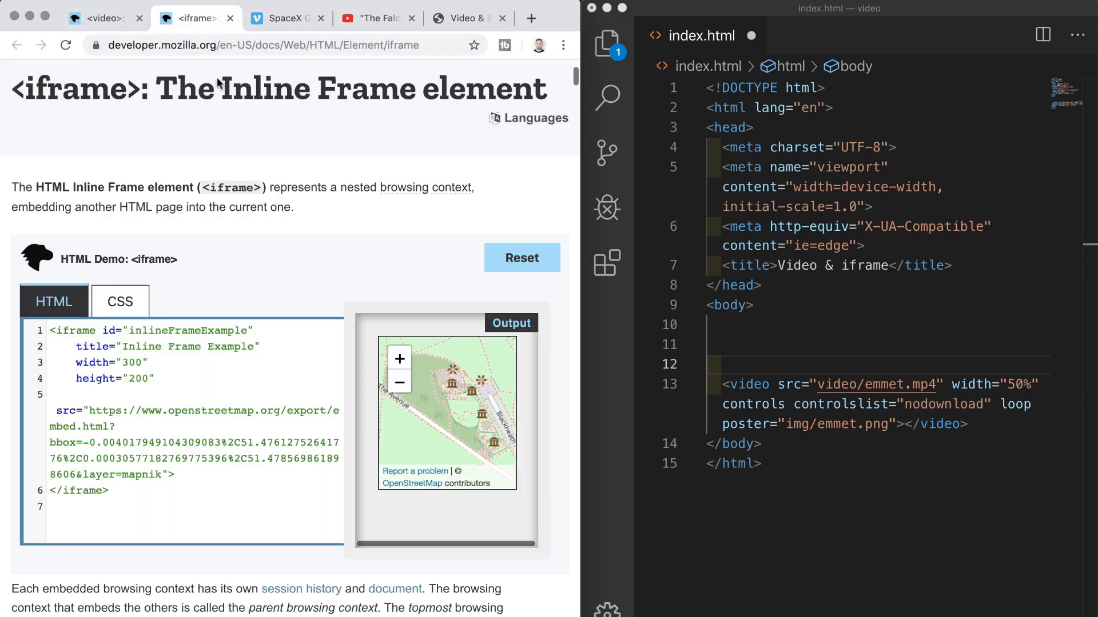
mouse_move(285, 214)
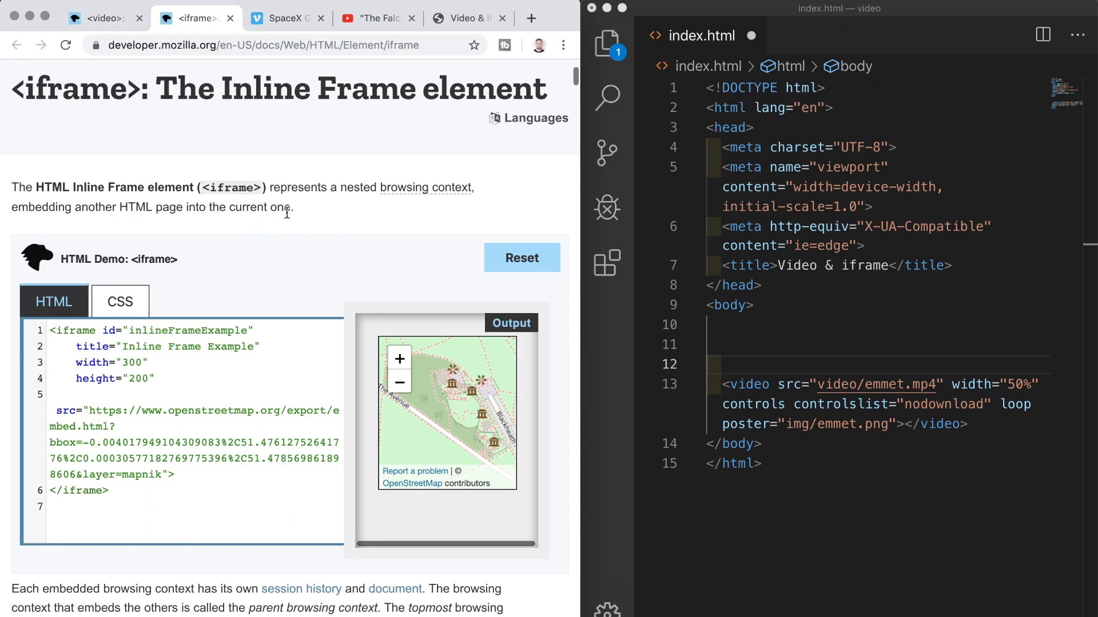
mouse_move(211, 241)
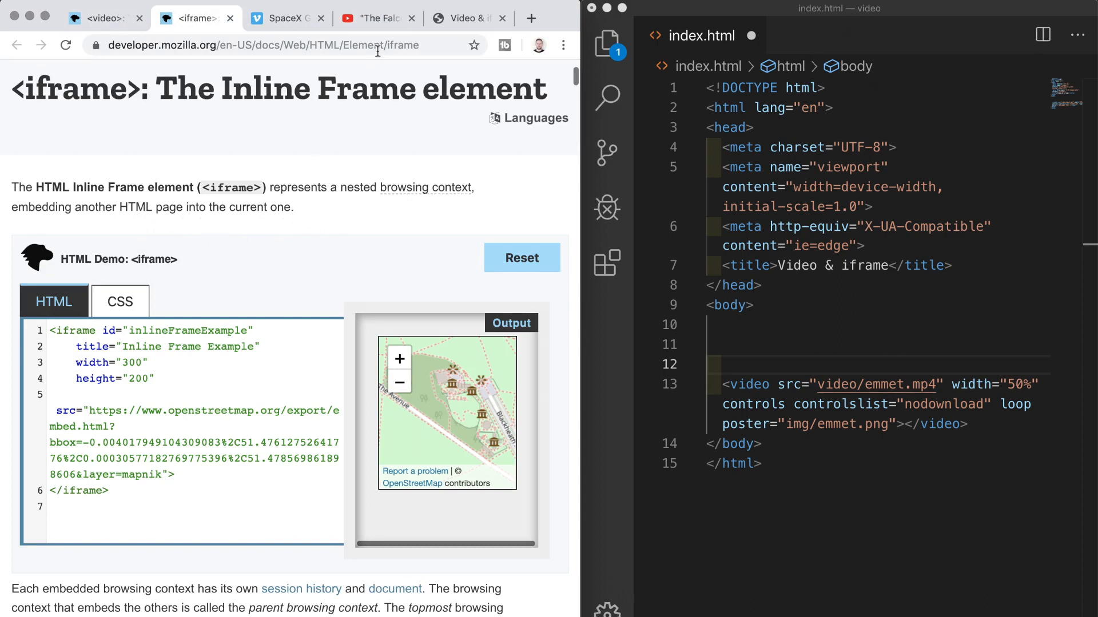
left_click(375, 18)
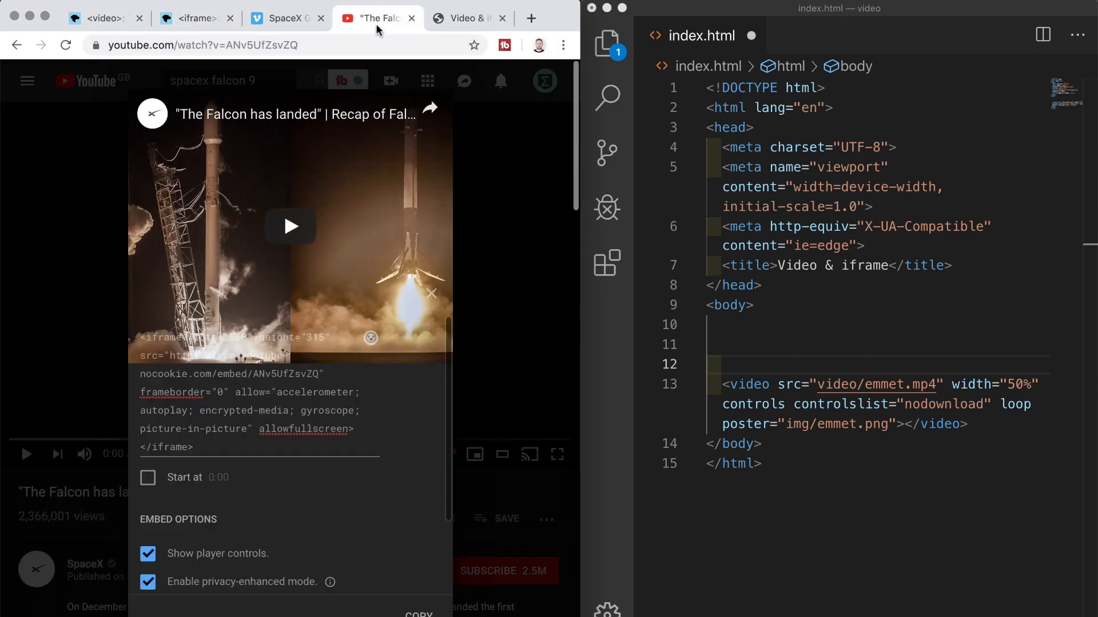
mouse_move(377, 31)
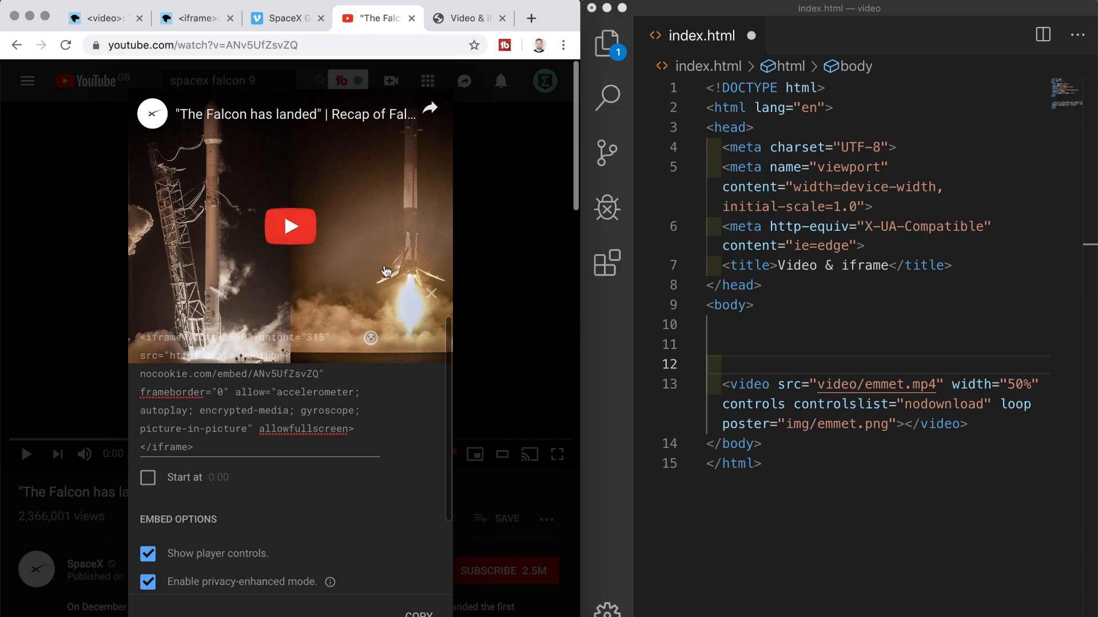
mouse_move(402, 458)
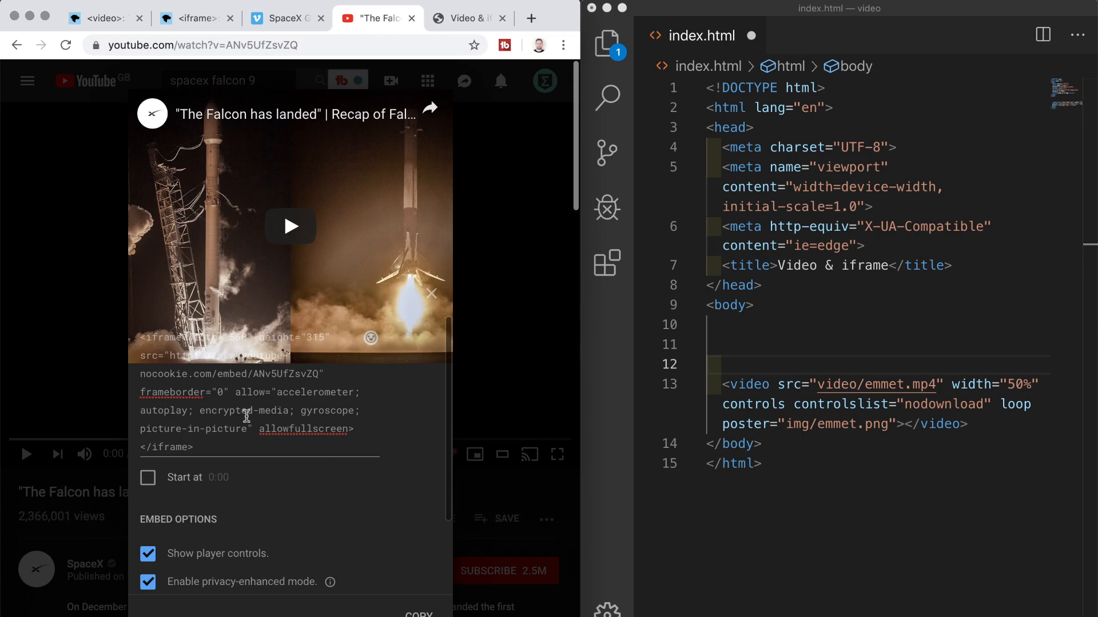
mouse_move(253, 506)
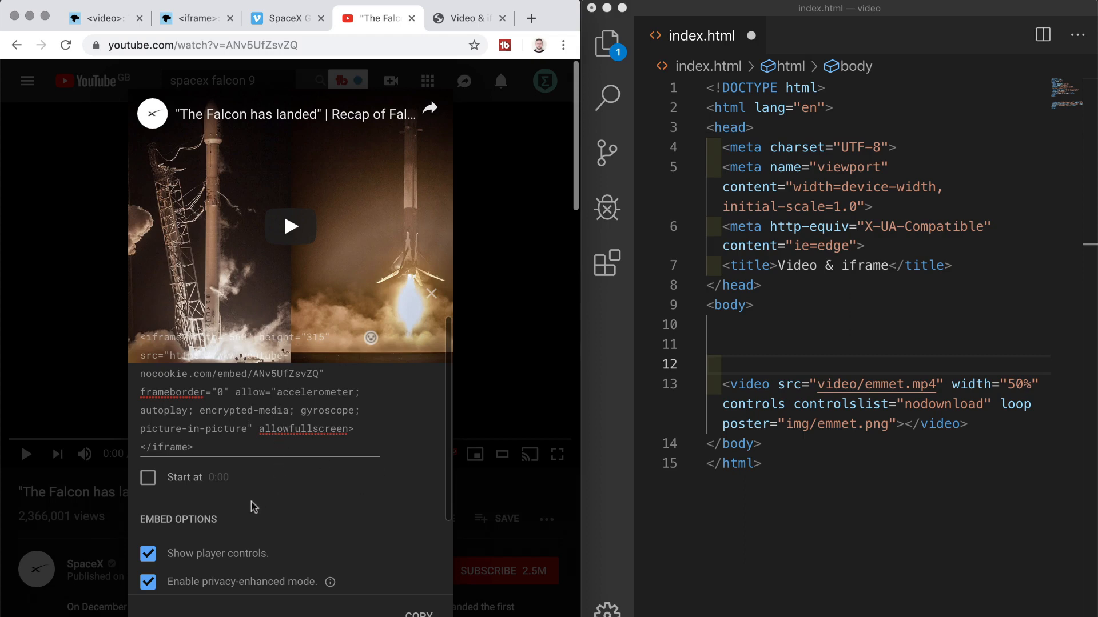
mouse_move(236, 583)
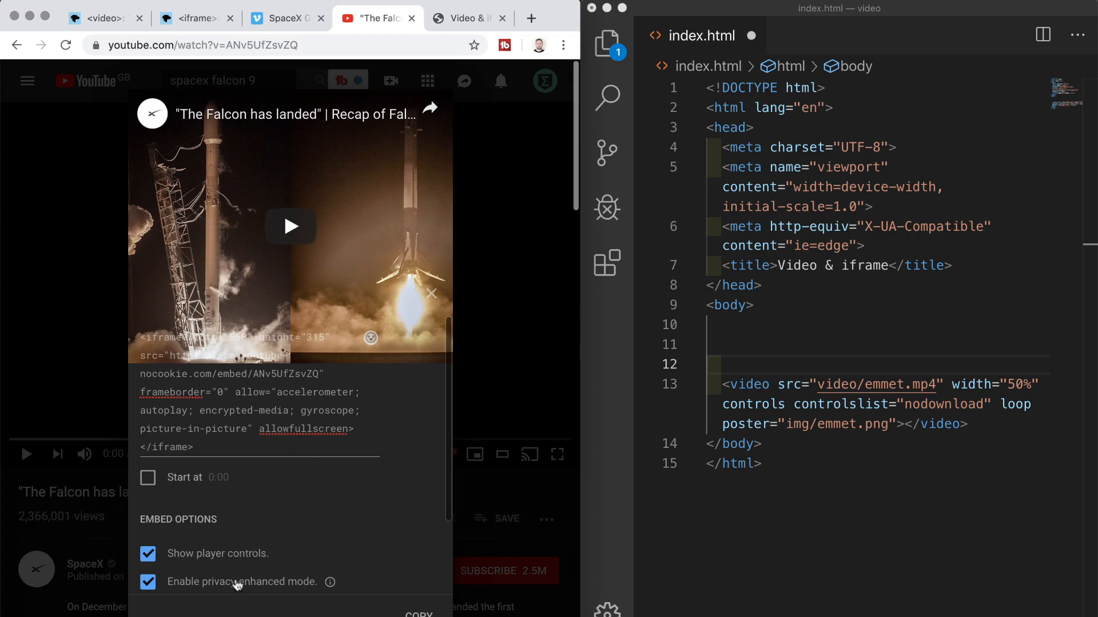
mouse_move(238, 593)
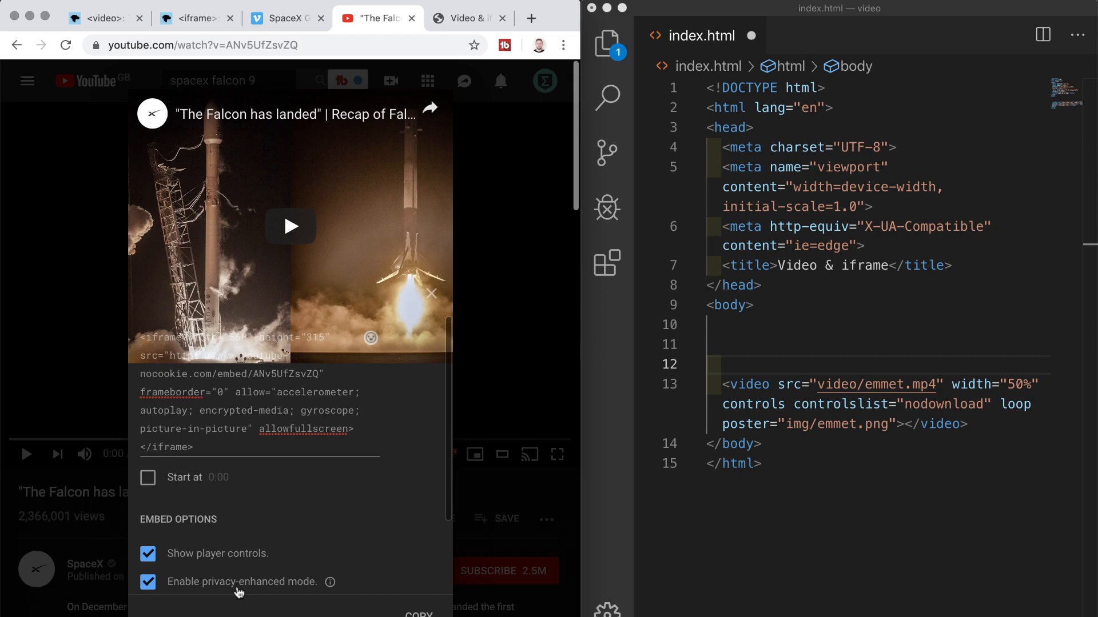
mouse_move(215, 596)
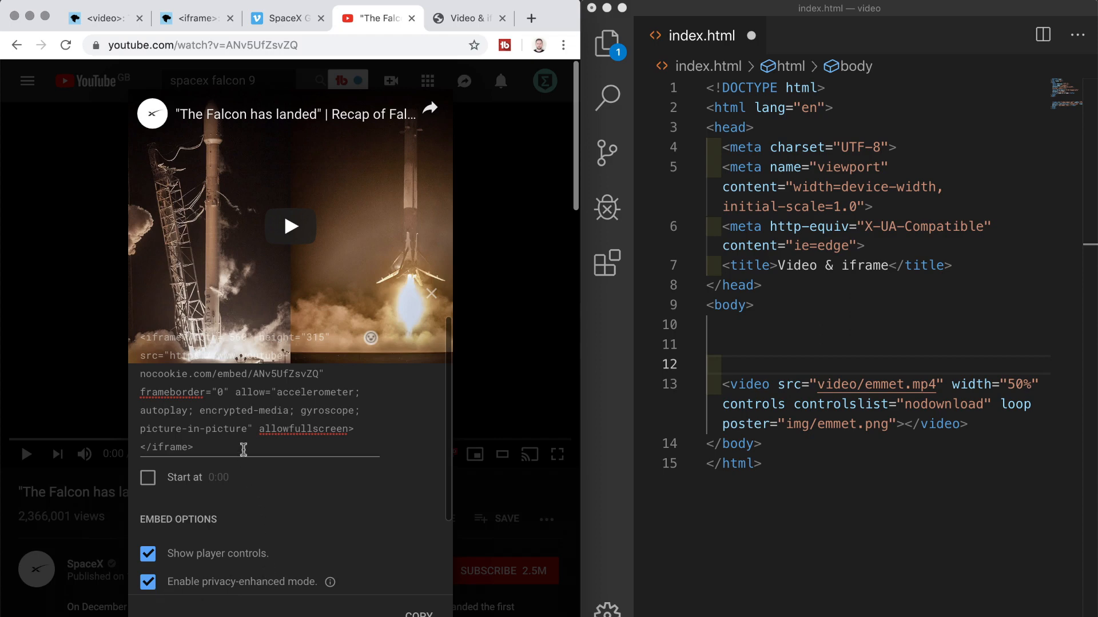
- Select and copy the Falcon video's YouTube iframe embed code
triple_click(241, 393)
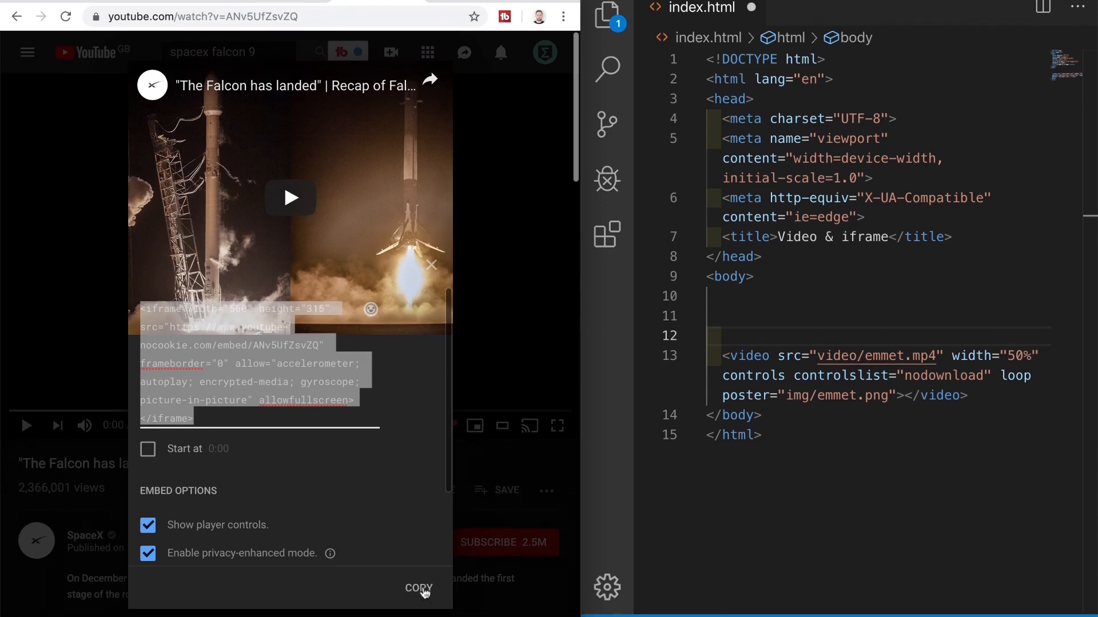
right_click(259, 364)
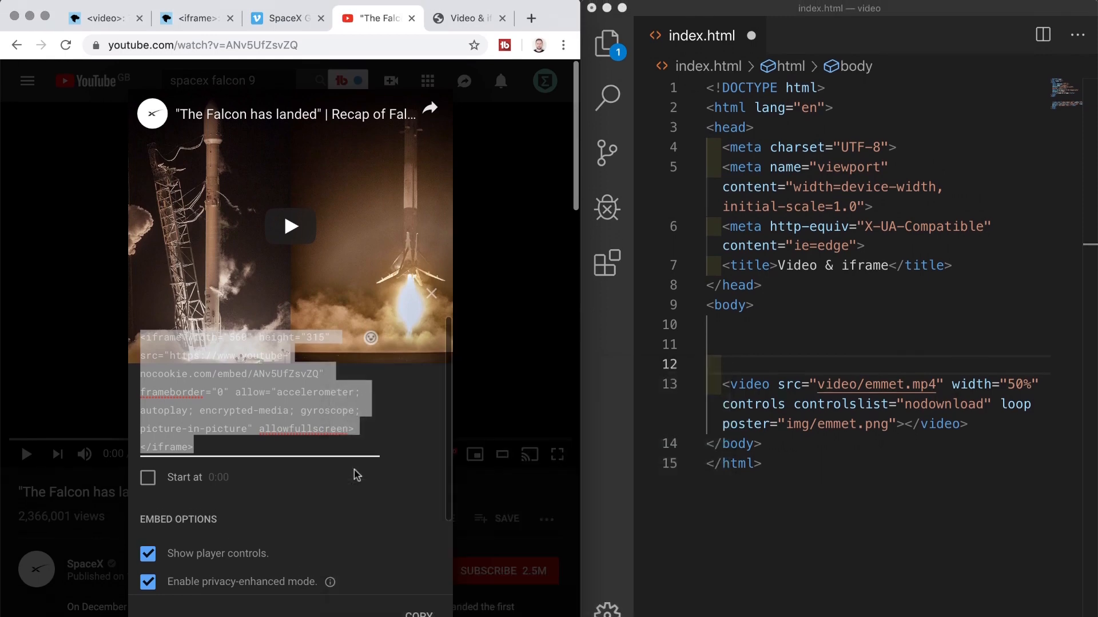
mouse_move(783, 386)
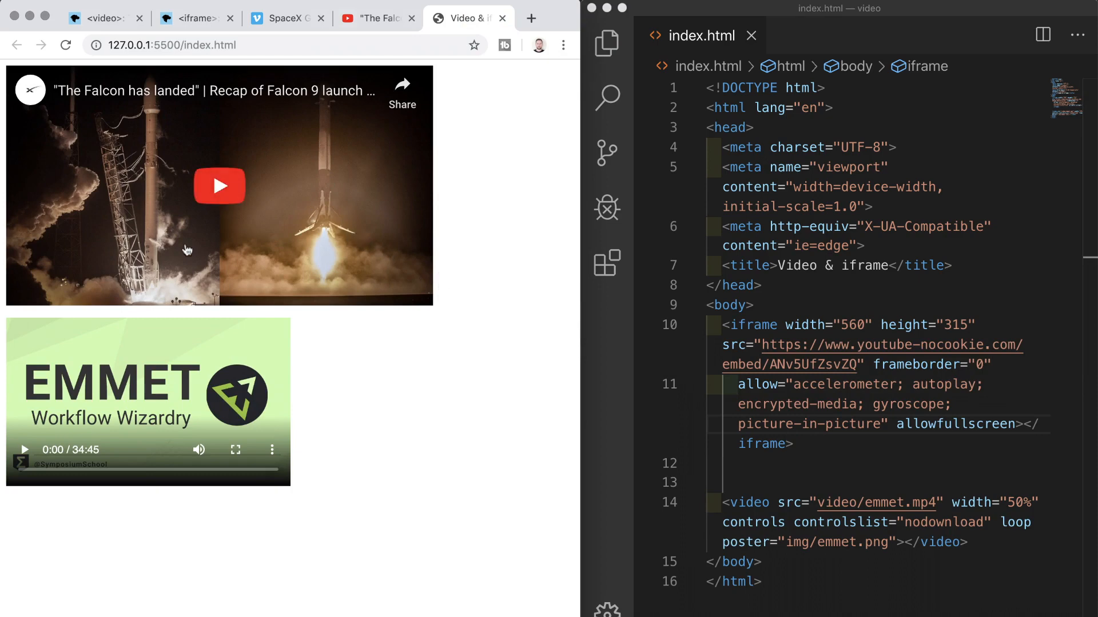
- Play the embedded Falcon video in the preview, then switch to the Vimeo Grasshopper page
left_click(219, 185)
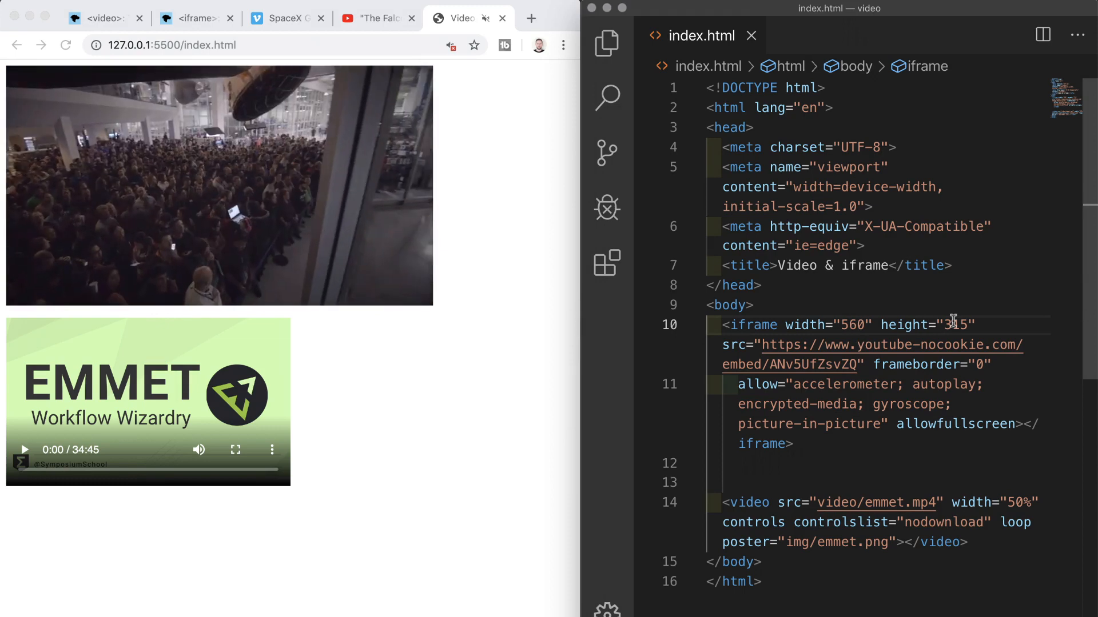
left_click(283, 17)
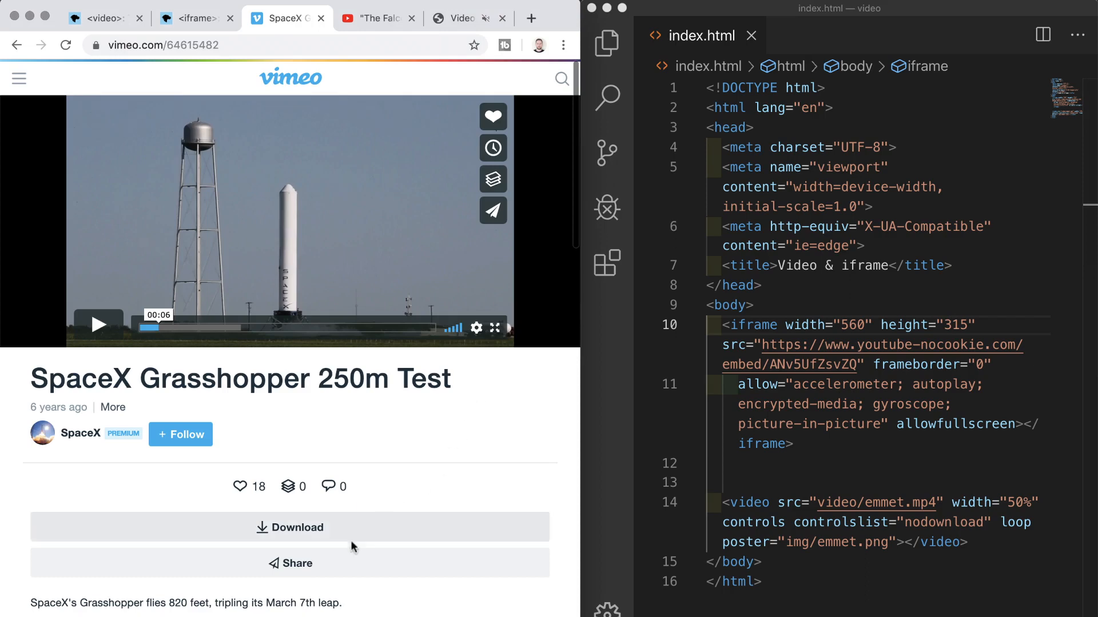
- Configure the Vimeo embed at fixed 560×315, colour ff0179, autoplay and loop, and copy it
left_click(290, 562)
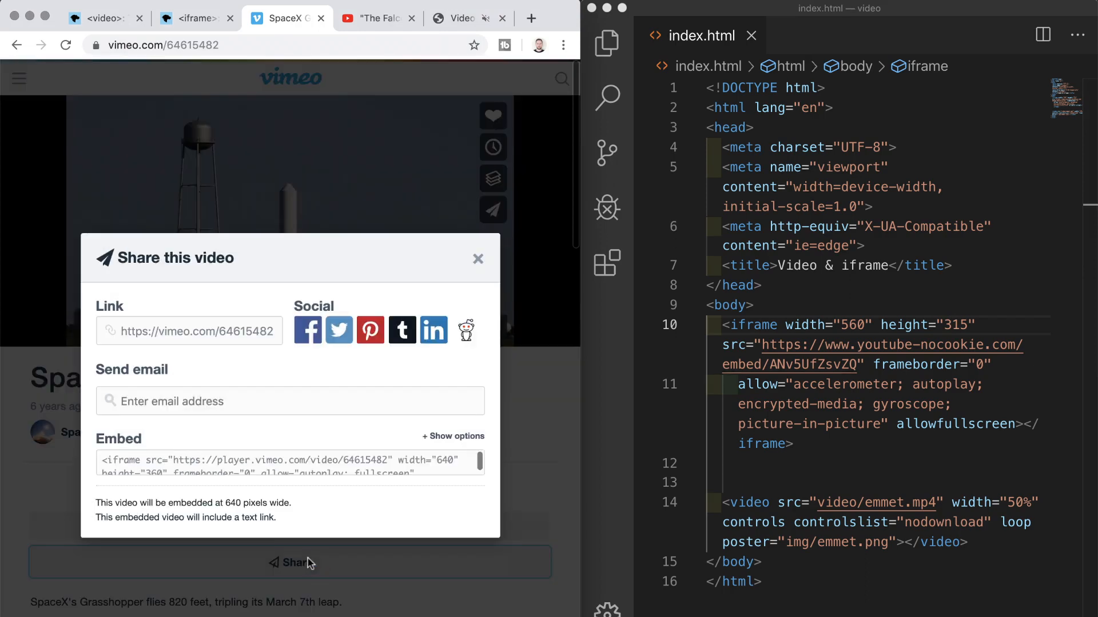
left_click(452, 436)
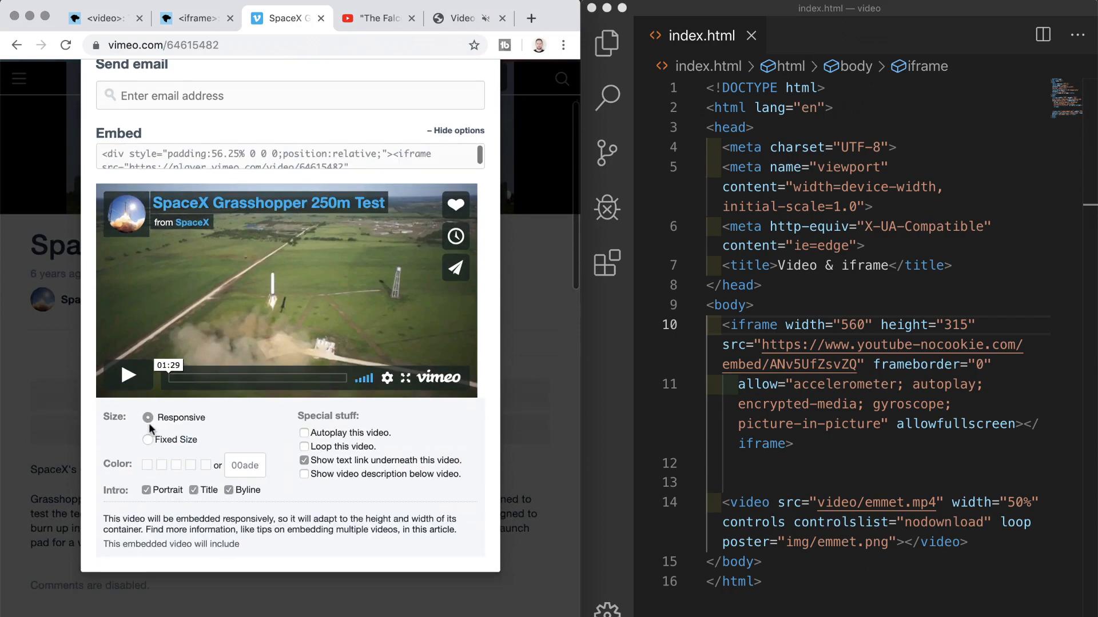
left_click(149, 440)
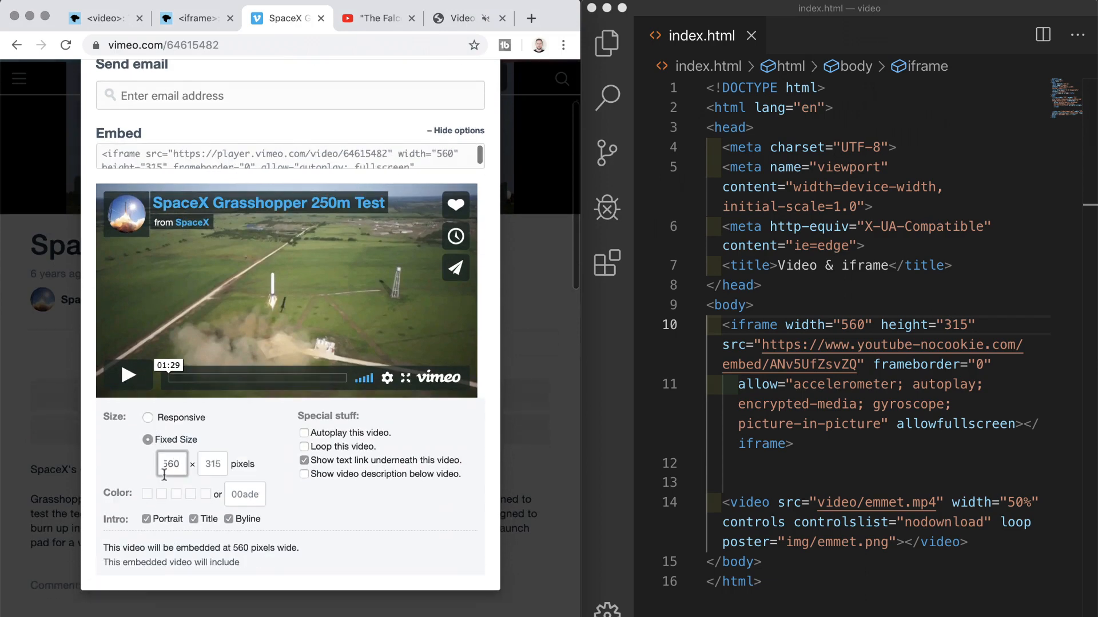
left_click(191, 494)
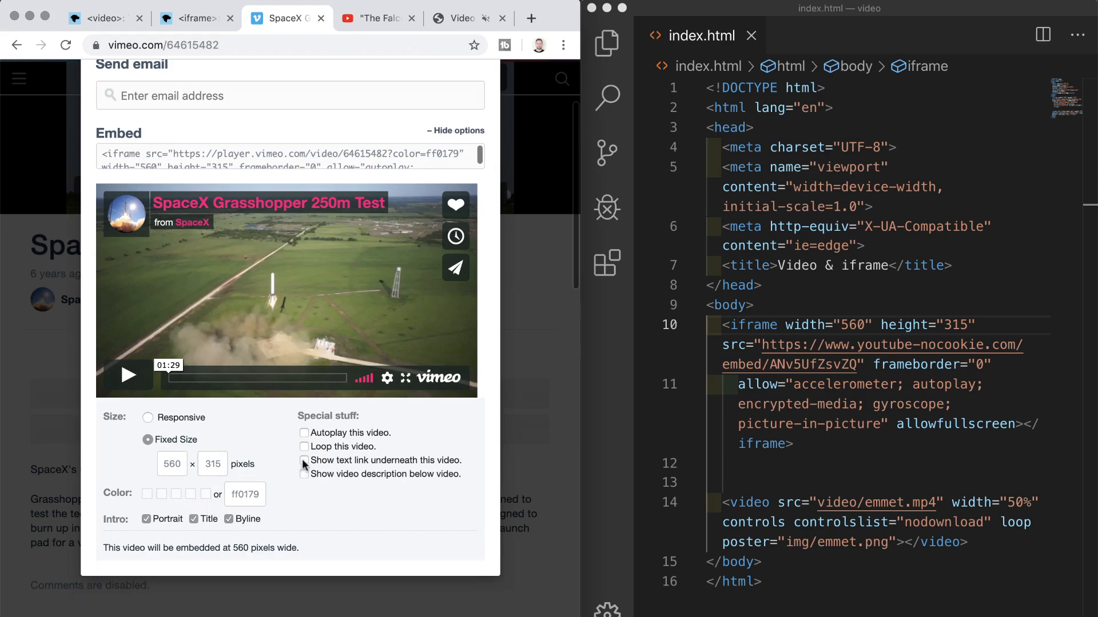
left_click(305, 447)
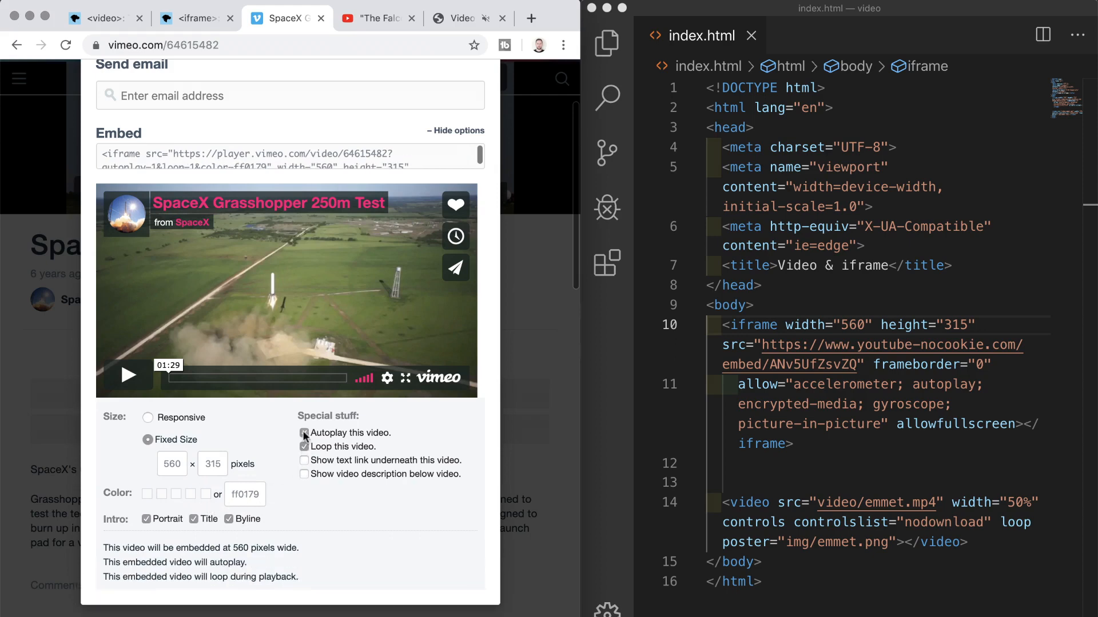
left_click(303, 433)
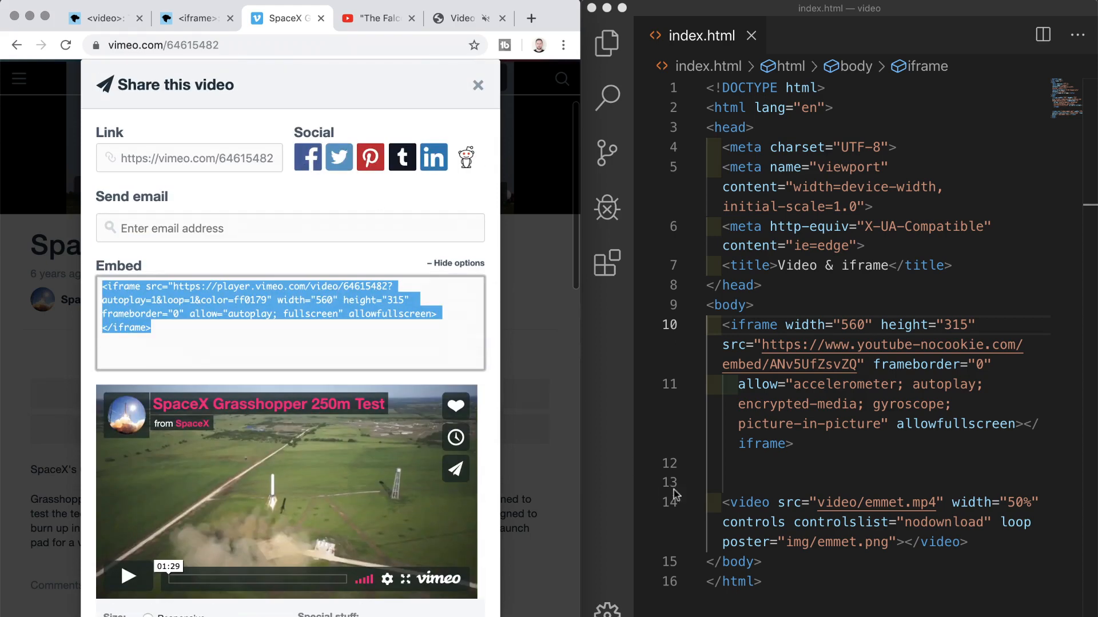
key("enter")
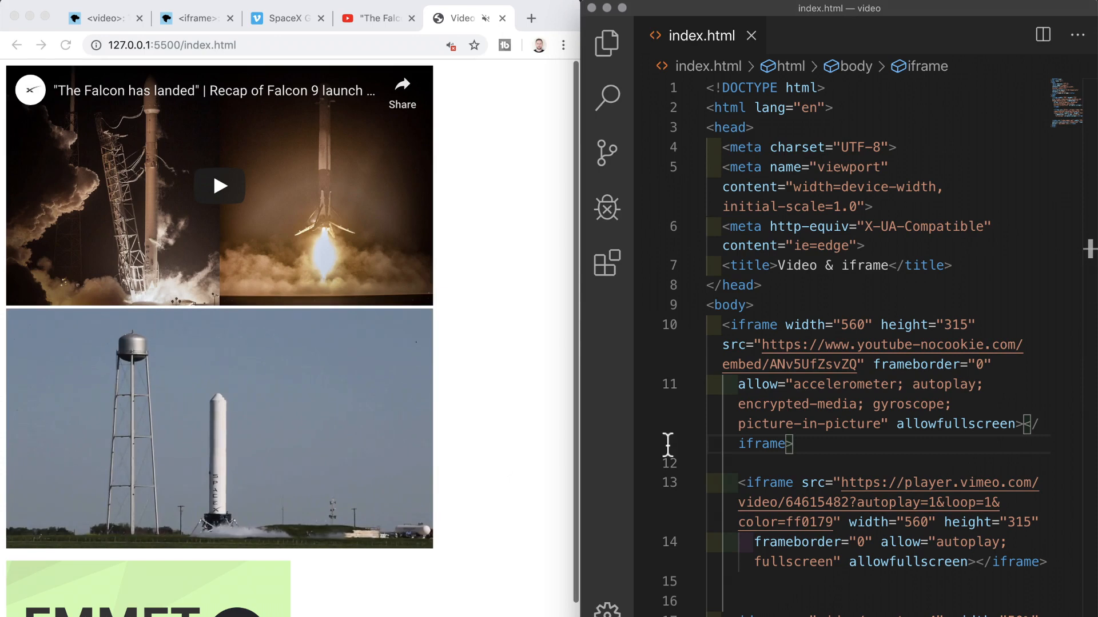
- Scroll down below the Vimeo iframe to the Emmet video element's line
scroll("down", 3)
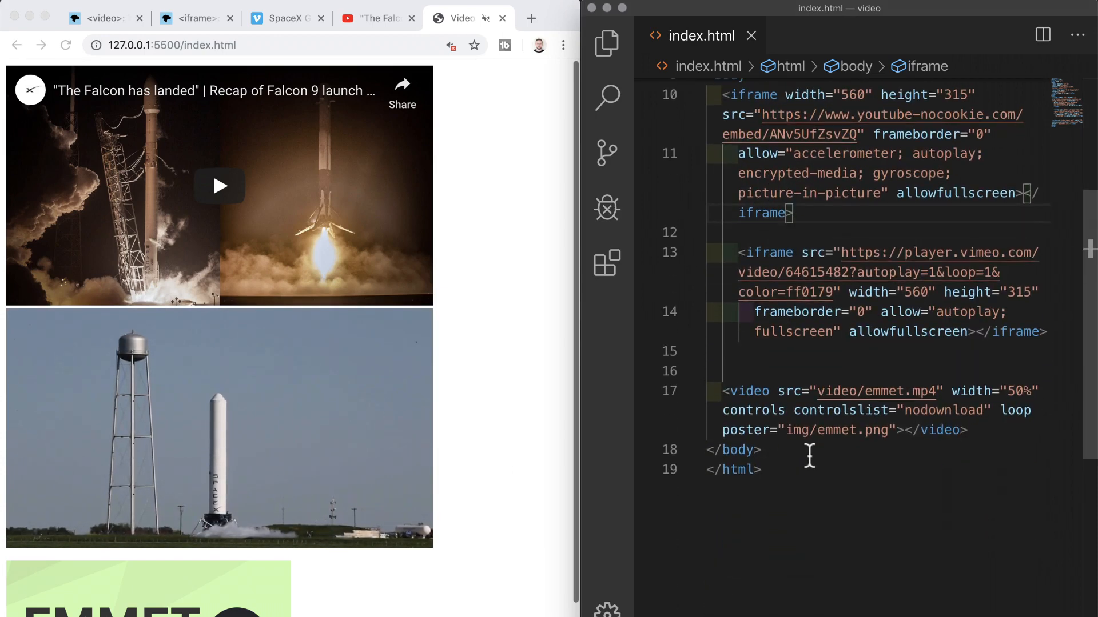
left_click(721, 390)
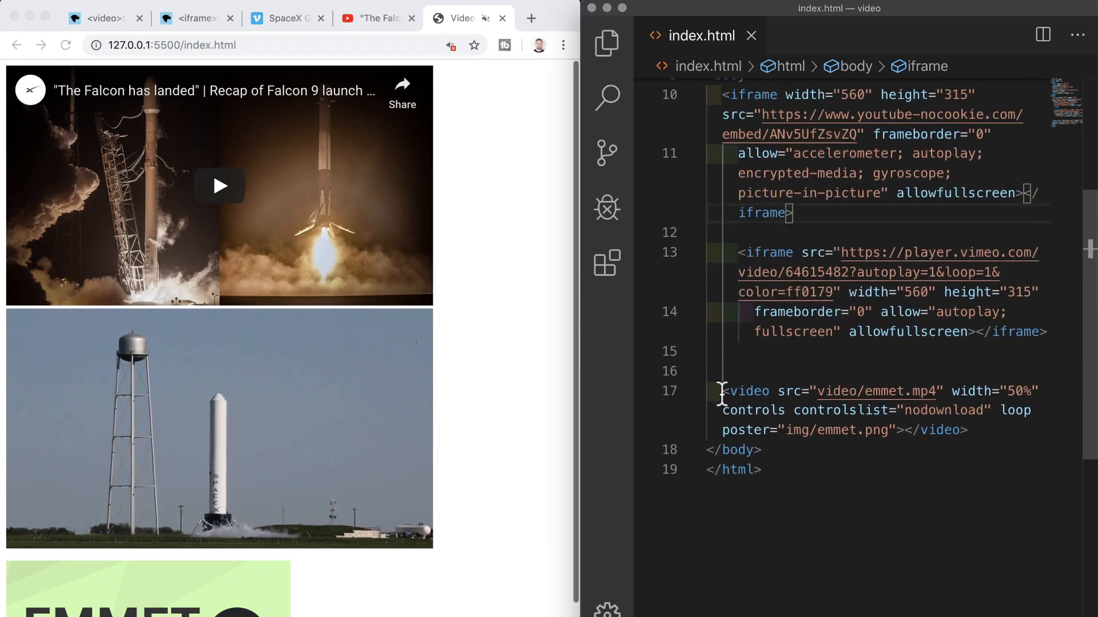